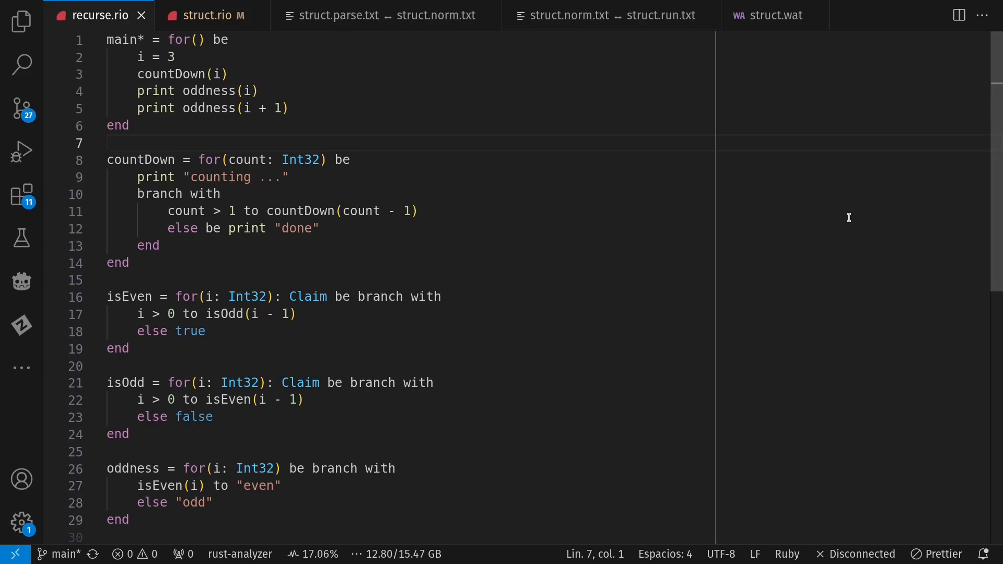
# - Show recurse.rio beside a bash terminal docked to the right of the editor
pyautogui.click(108, 143)
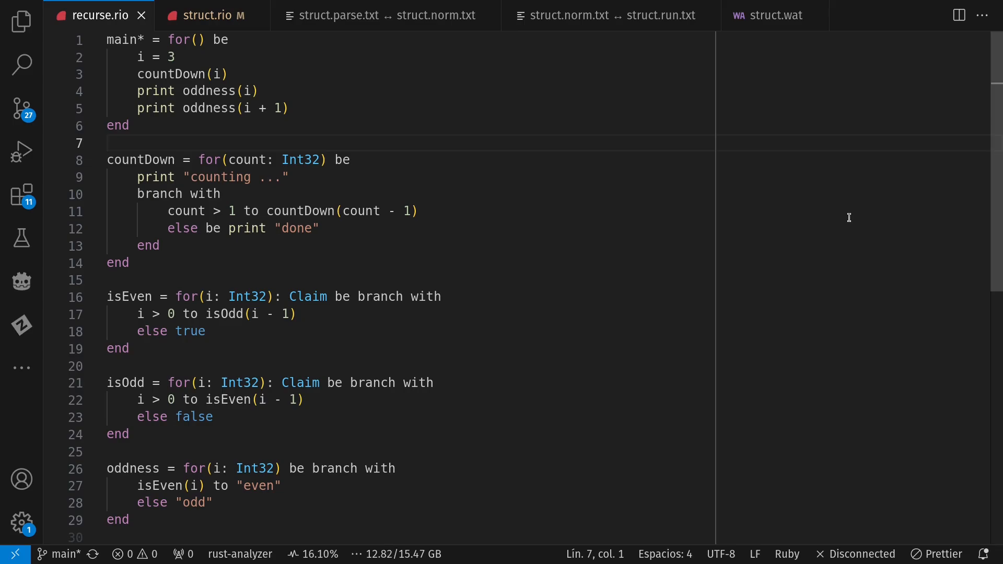
pyautogui.click(109, 143)
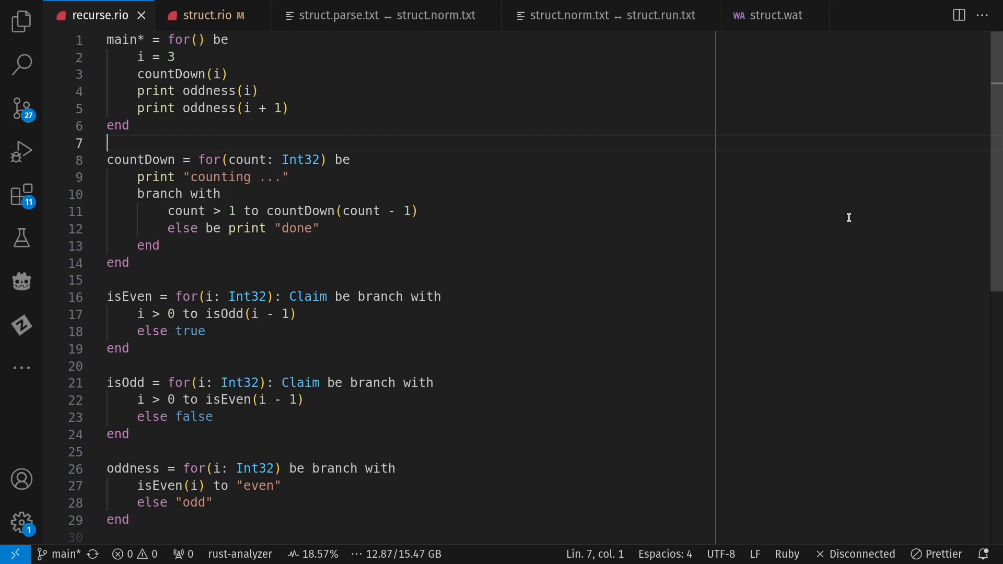
pyautogui.moveTo(826, 336)
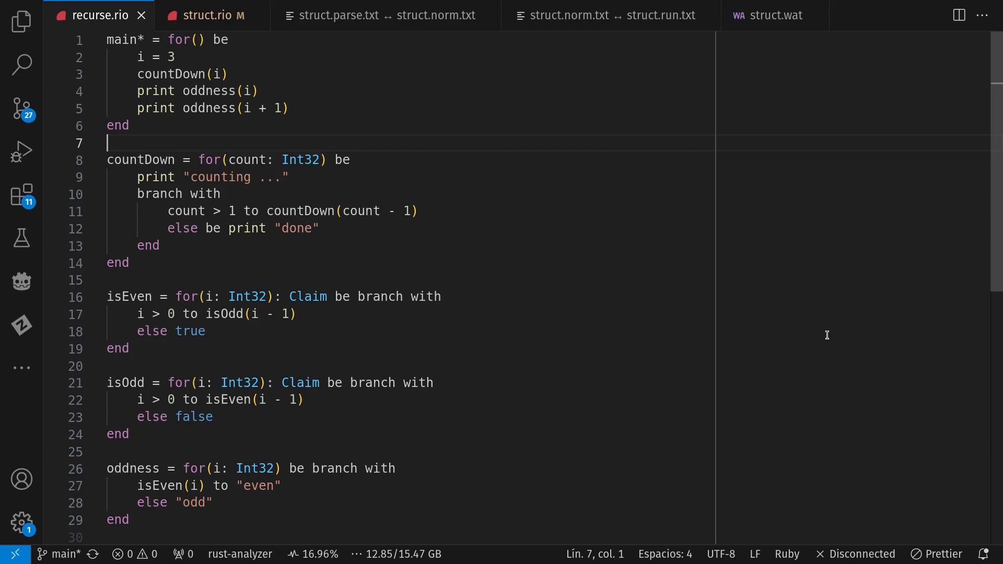
pyautogui.moveTo(291, 317)
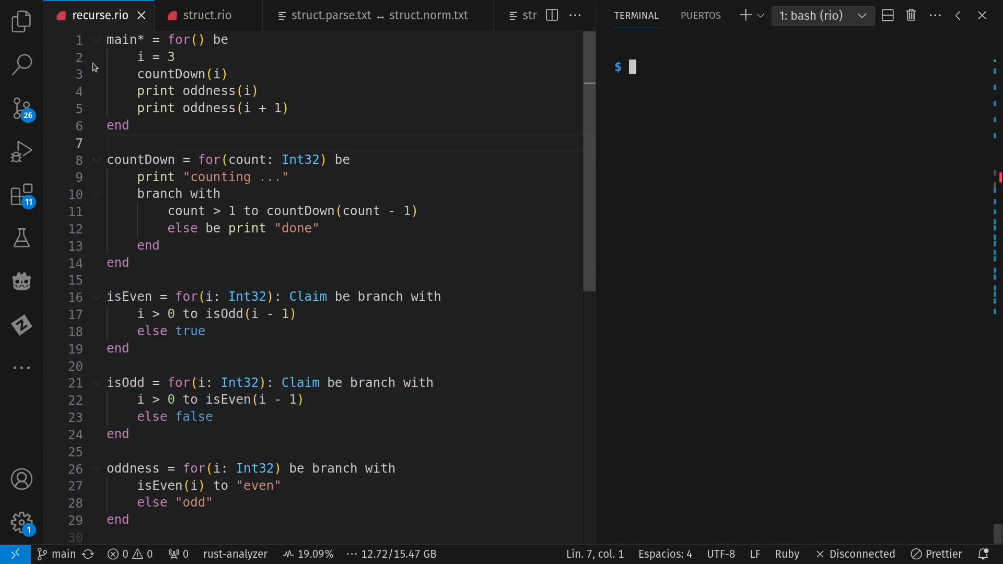
pyautogui.moveTo(137, 56); pyautogui.dragTo(107, 90)
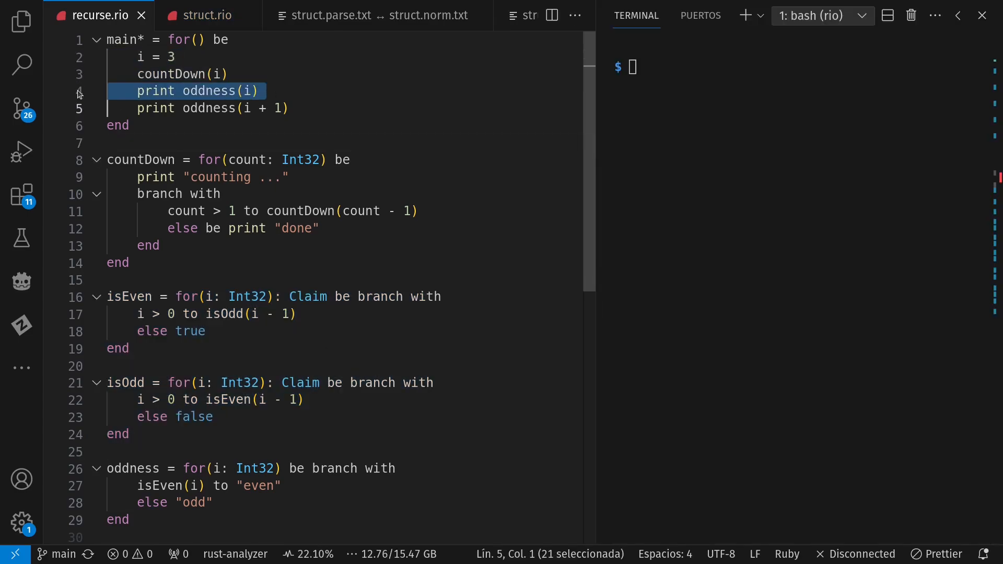
pyautogui.click(128, 143)
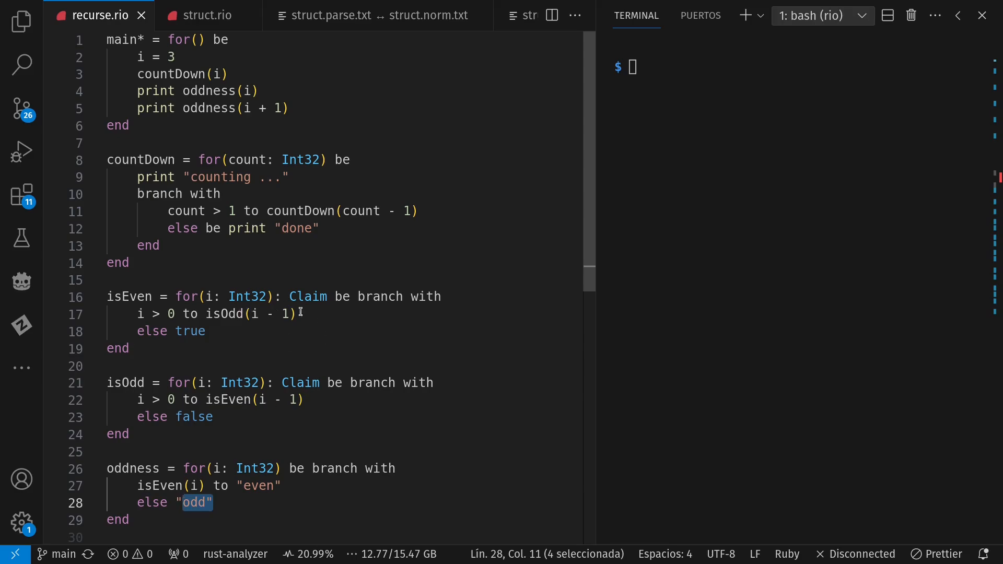
pyautogui.click(253, 280)
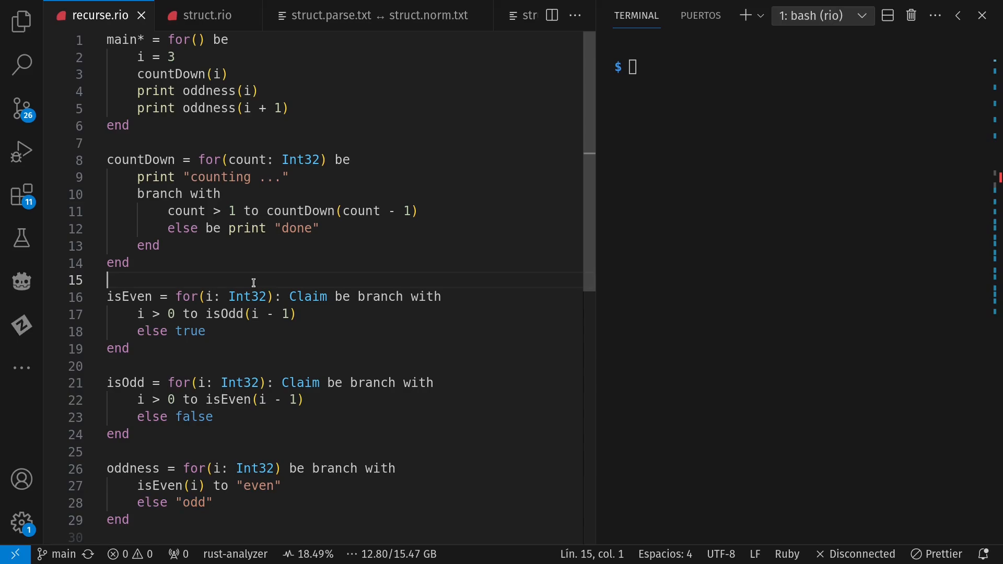
pyautogui.moveTo(745, 186)
pyautogui.write('time ./target/release/rio build examples/recurse.rio --outdir examples/out/ && time wasmi_cli examples/out/recurse.wasm')
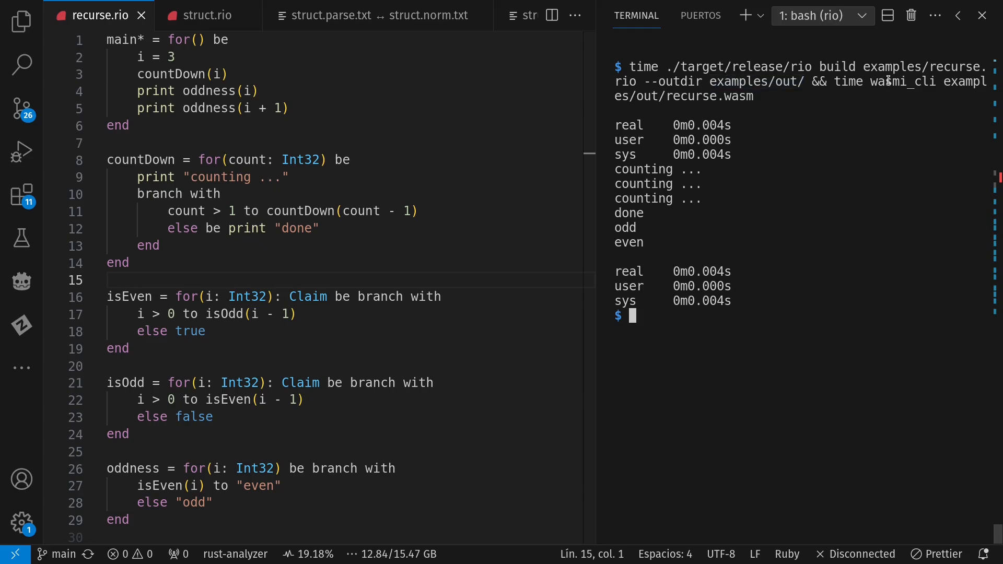
pyautogui.moveTo(809, 194)
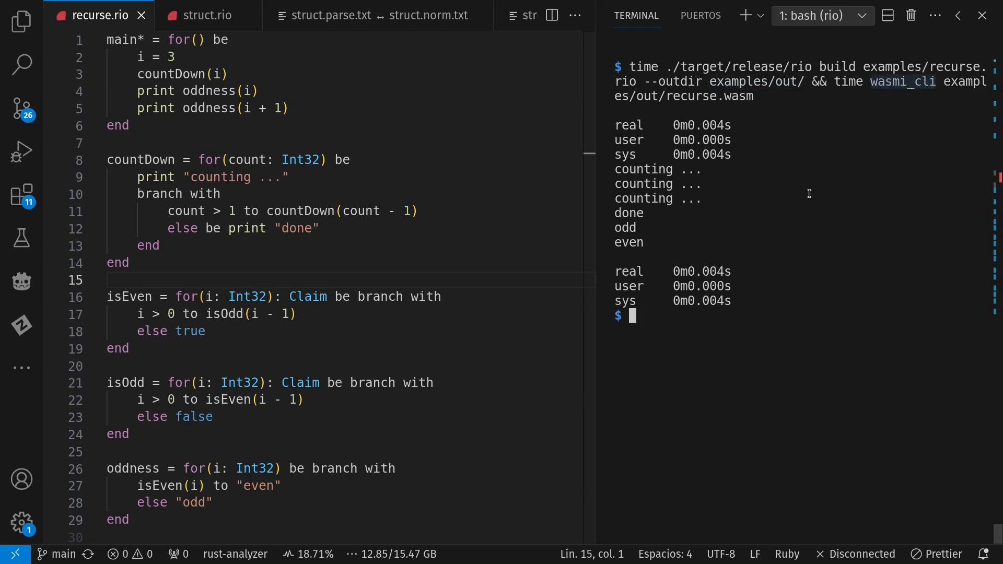
pyautogui.moveTo(651, 200)
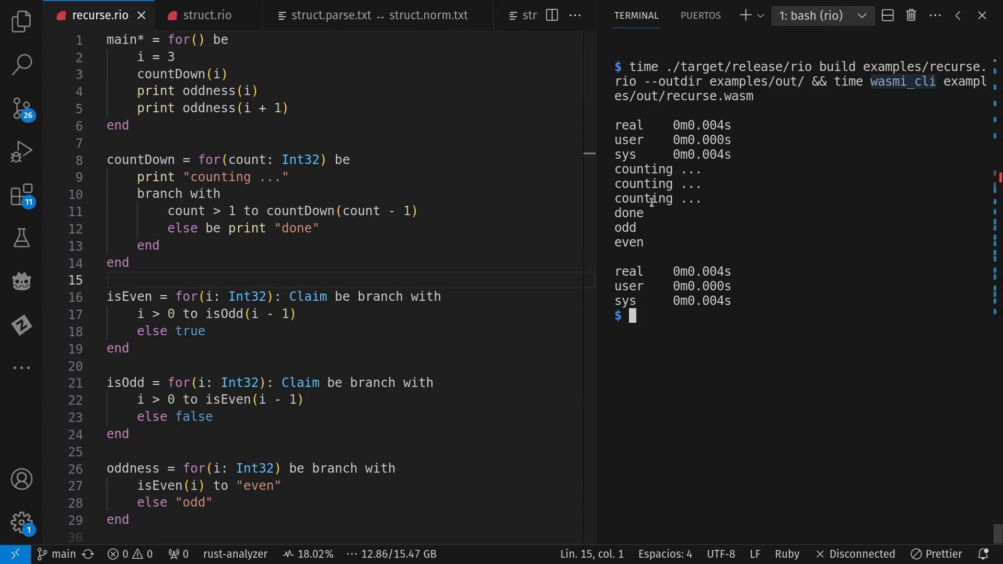
# - Build examples/recurse.rio to Wasm and run it with wasmi_cli, printing counts, done, odd, even
pyautogui.doubleClick(299, 229)
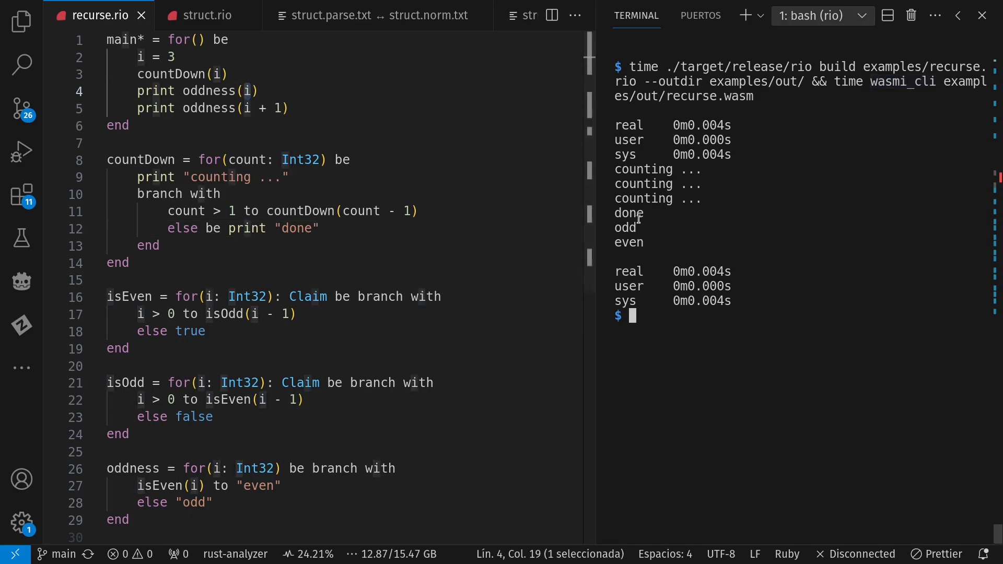
pyautogui.click(243, 142)
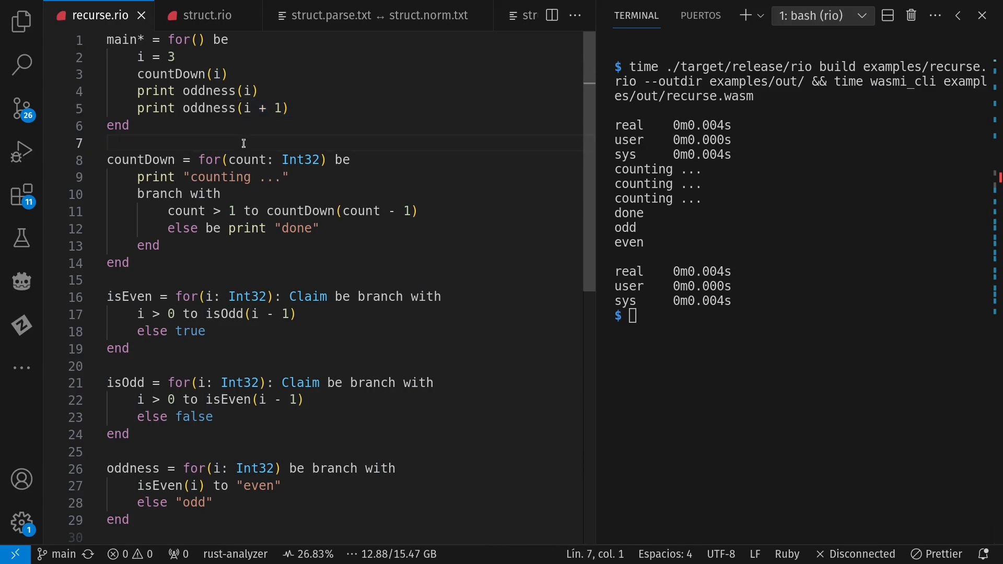
# - Set i = 4 in main and rerun, printing four counting lines, done, even, odd
pyautogui.write('4')
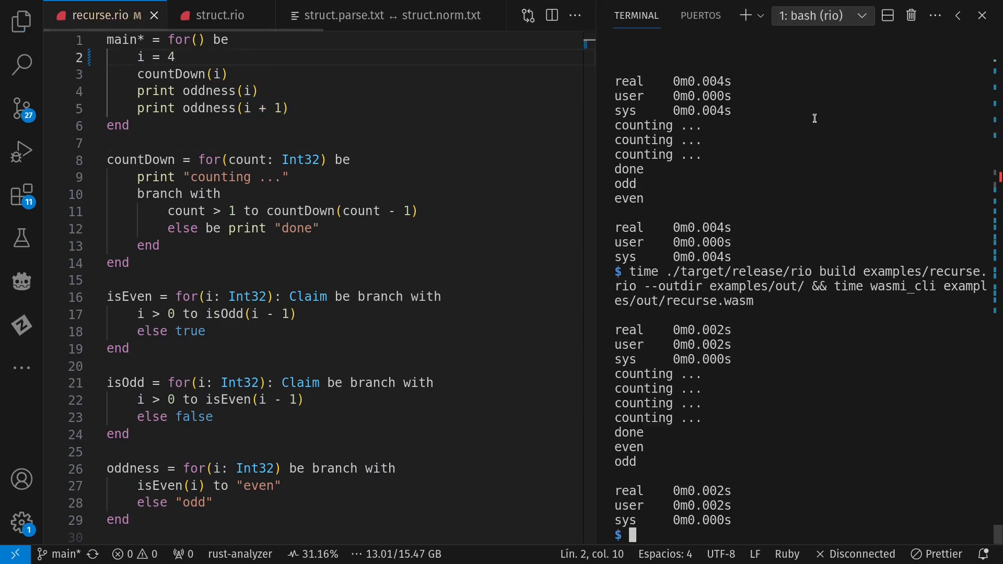
pyautogui.moveTo(678, 397)
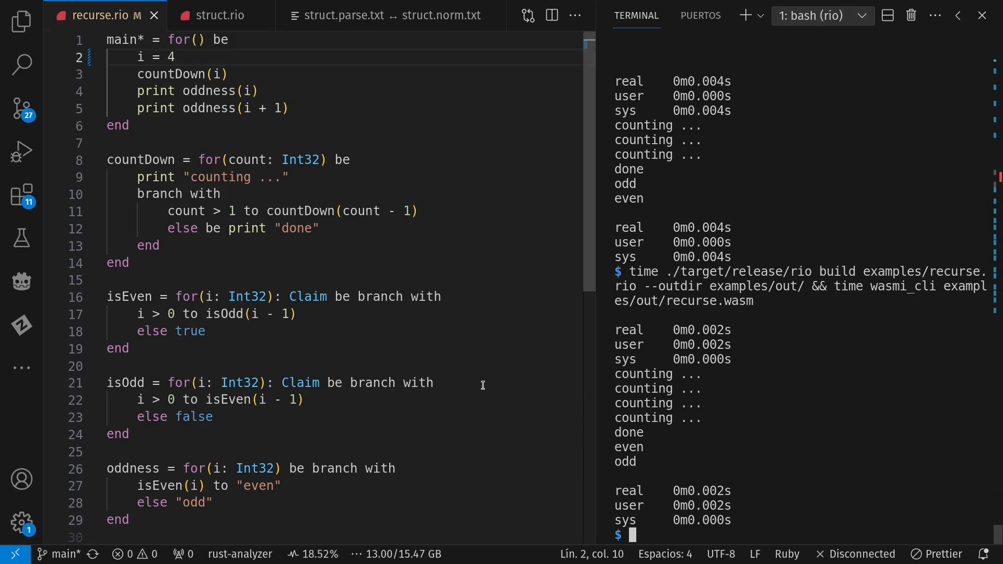
pyautogui.doubleClick(300, 383)
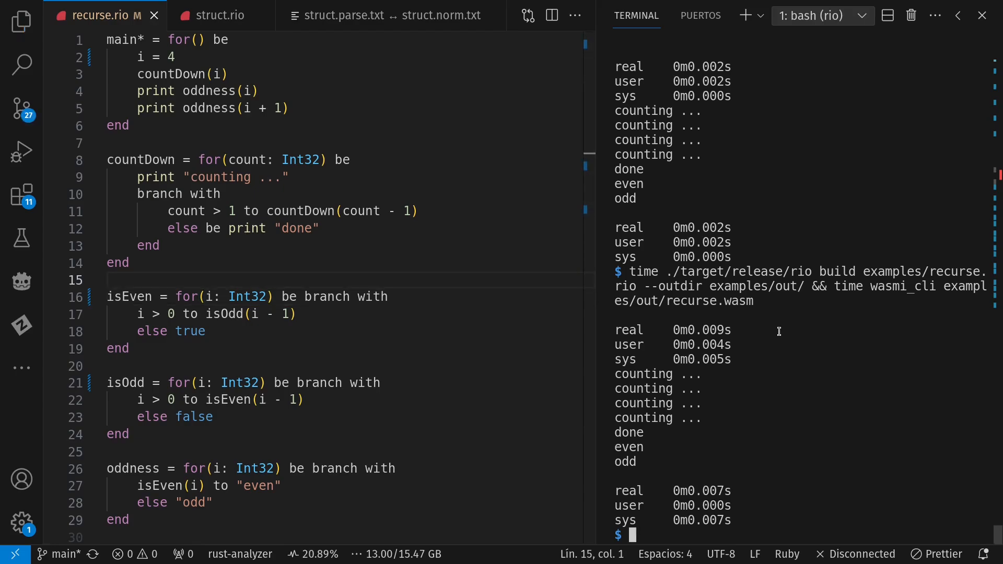
# - Drop Claim from isEven and isOdd, hit the Wasm type-mismatch, then restore Claim and i = 3
pyautogui.scroll(-3)
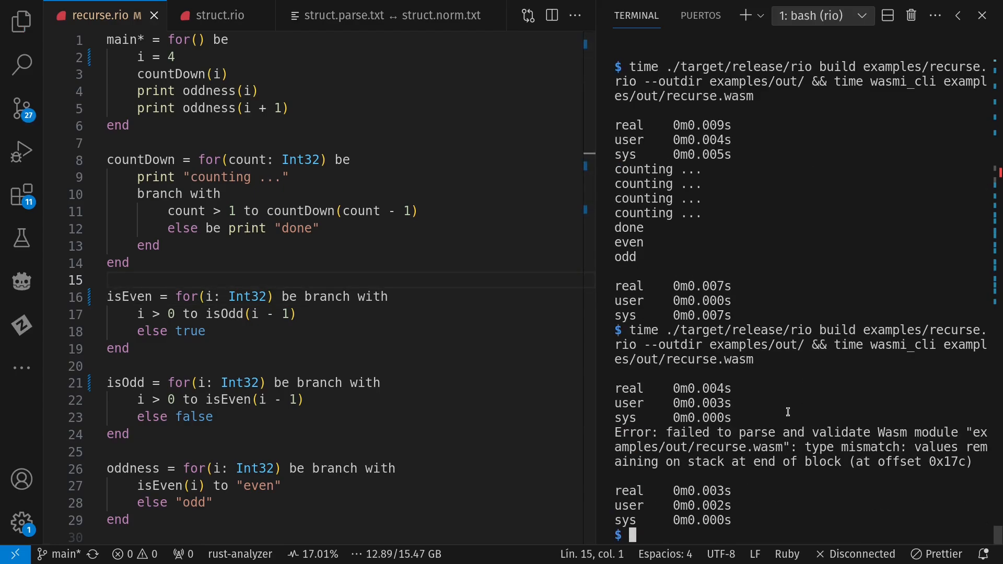
pyautogui.moveTo(495, 318)
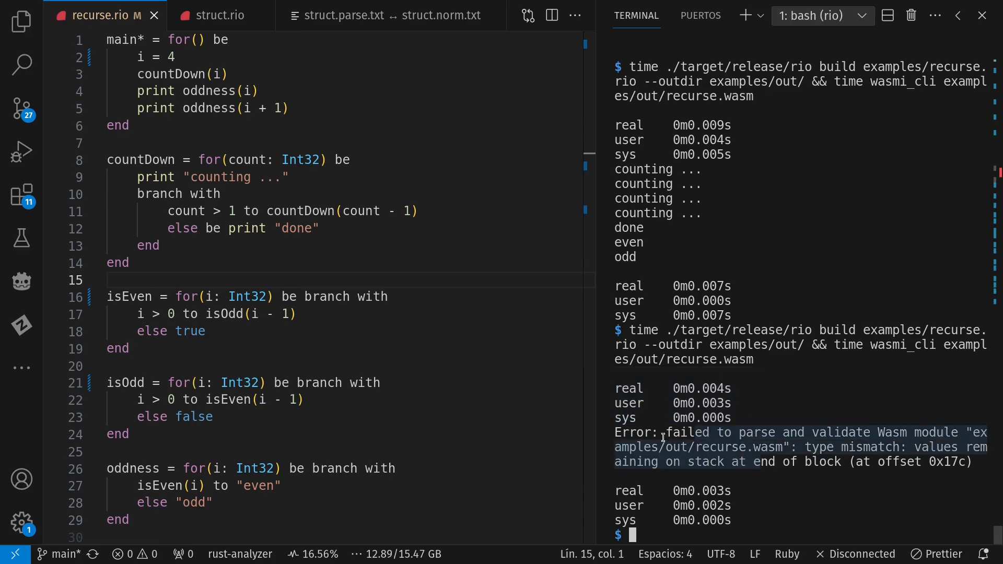
pyautogui.click(108, 365)
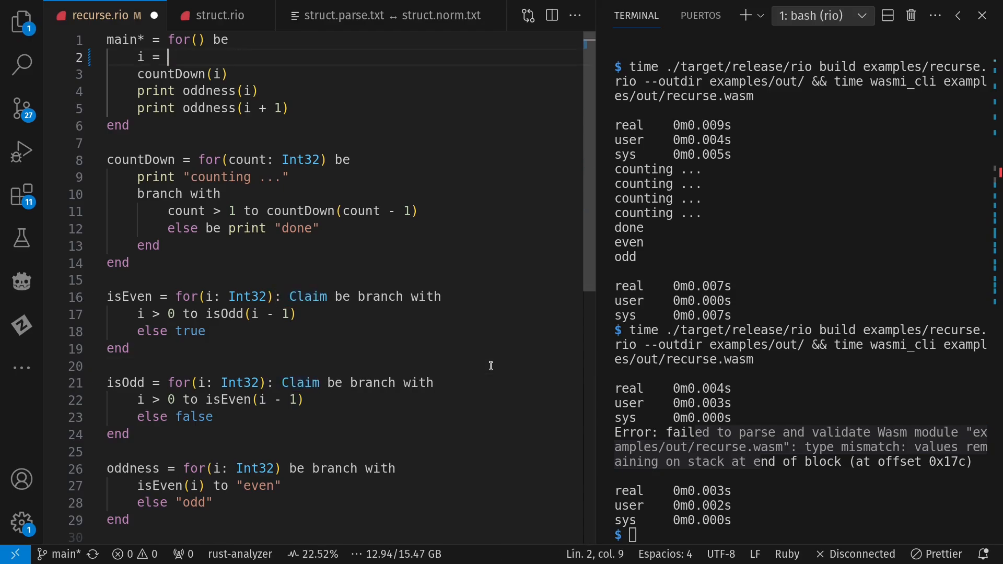
# - Build and run struct.rio, printing Alice and Bob as adults, Carl and Denise as minors
pyautogui.write('3')
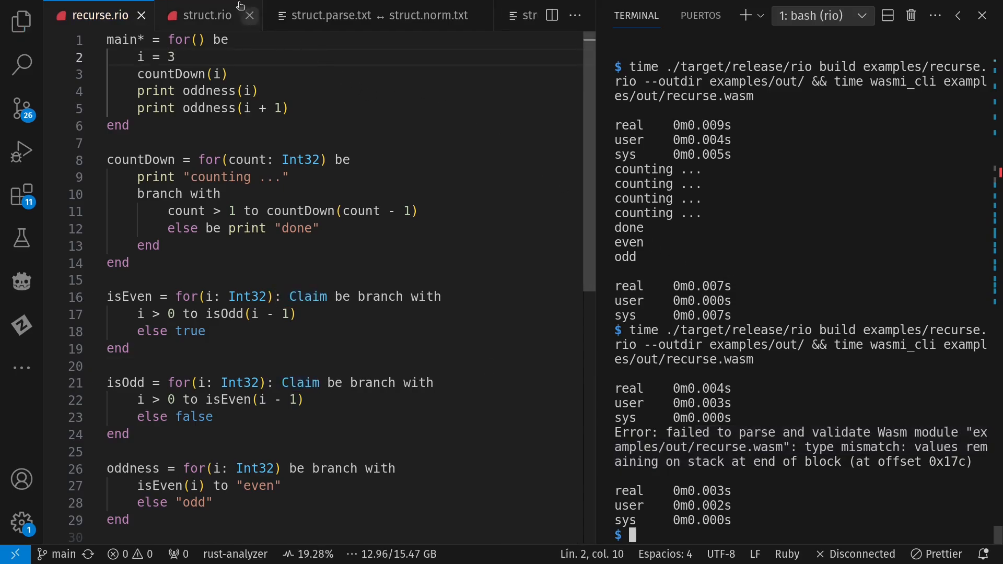
pyautogui.click(207, 15)
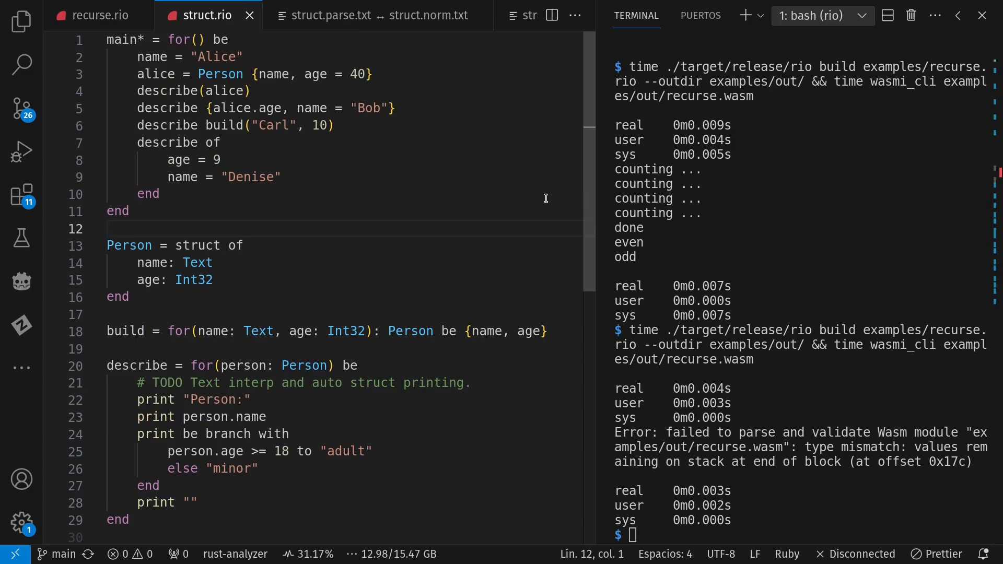
pyautogui.doubleClick(197, 245)
pyautogui.write('time ./target/release/rio build examples/struct.rio --outdir examples/out/ && time wasmi_cli examples/out/struct.wasm')
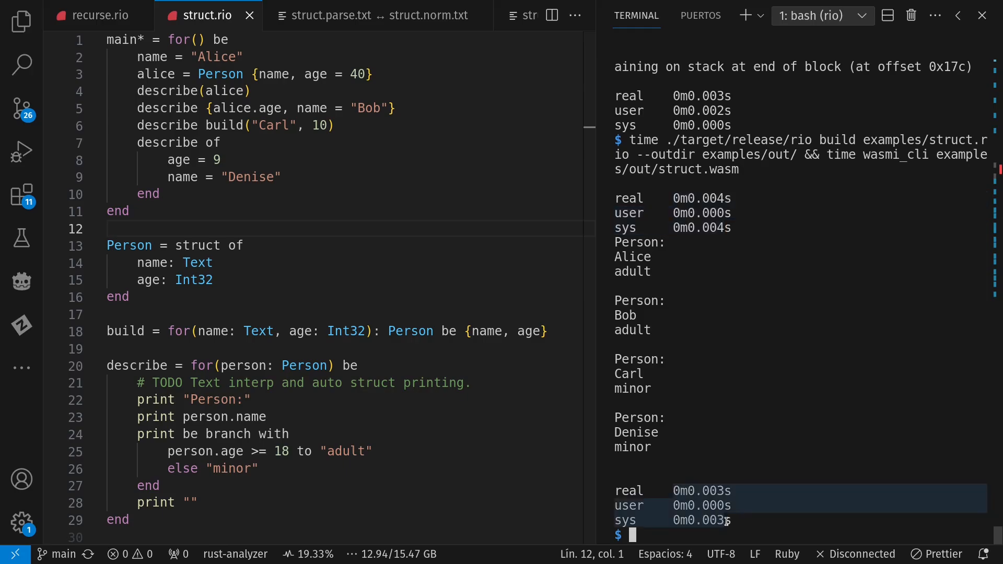
pyautogui.moveTo(892, 157)
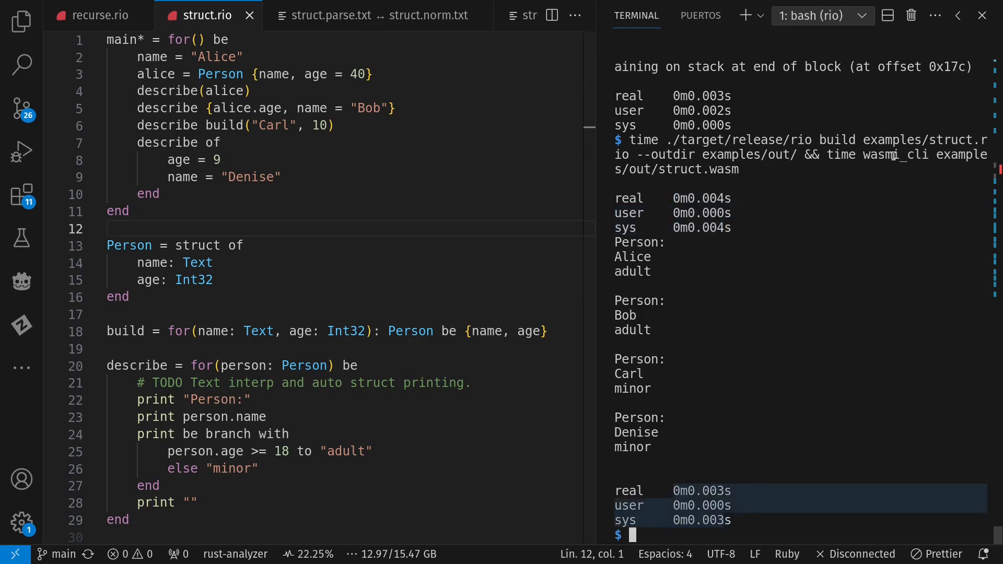
pyautogui.moveTo(811, 296)
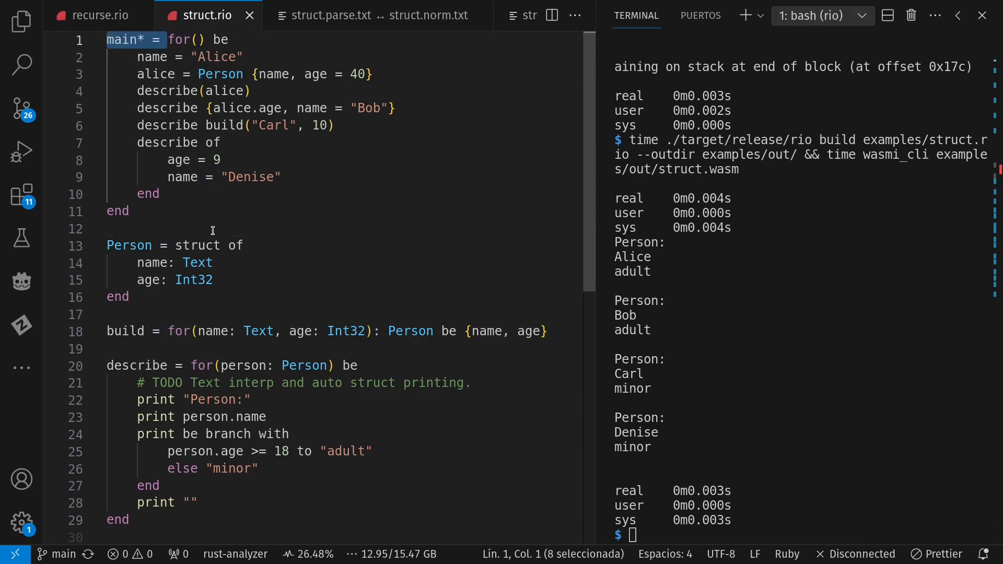
# - Rewrite Alice's Person literal as {name, age = 40}, save, and rerun showing all four people
pyautogui.click(114, 66)
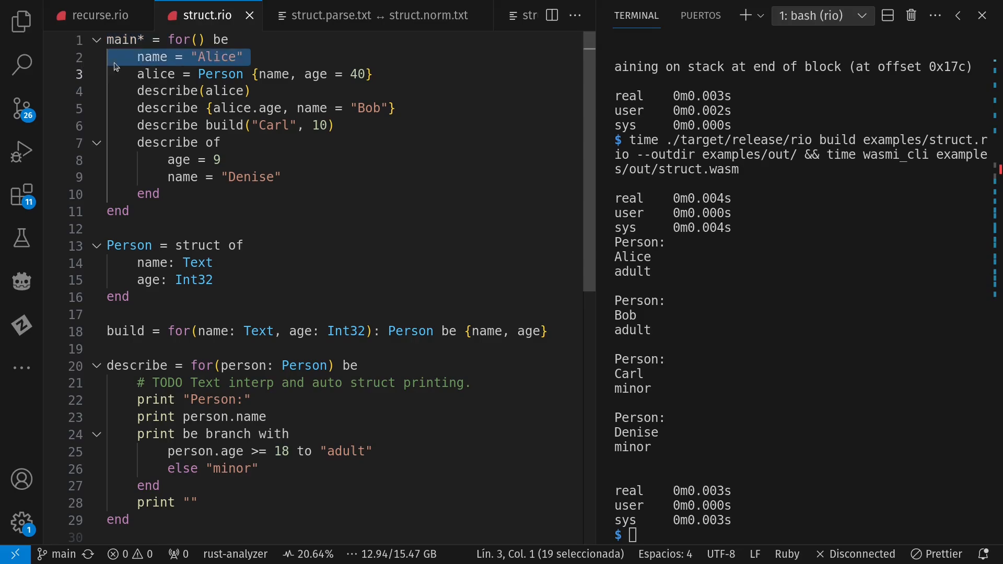
pyautogui.doubleClick(274, 74)
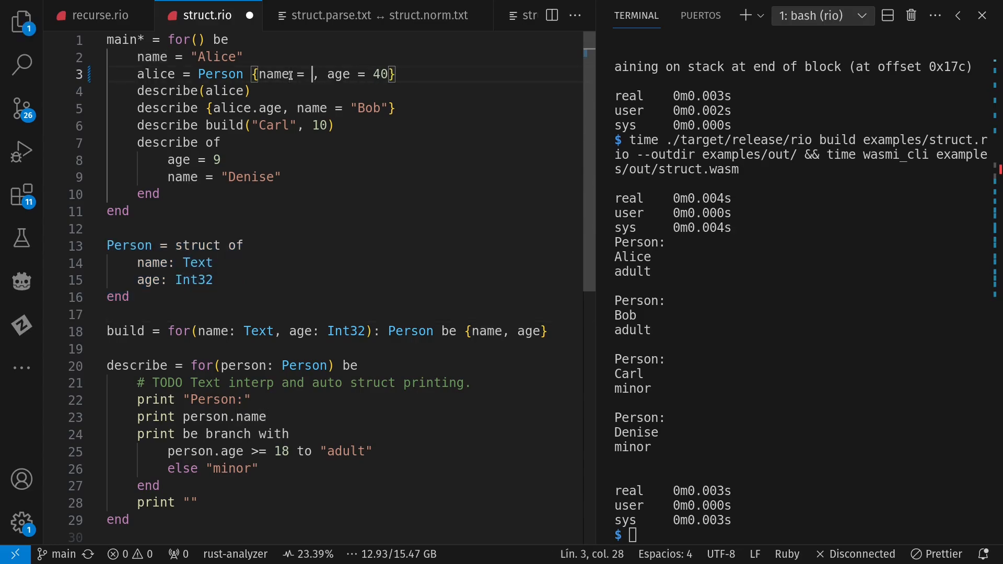
pyautogui.write('name')
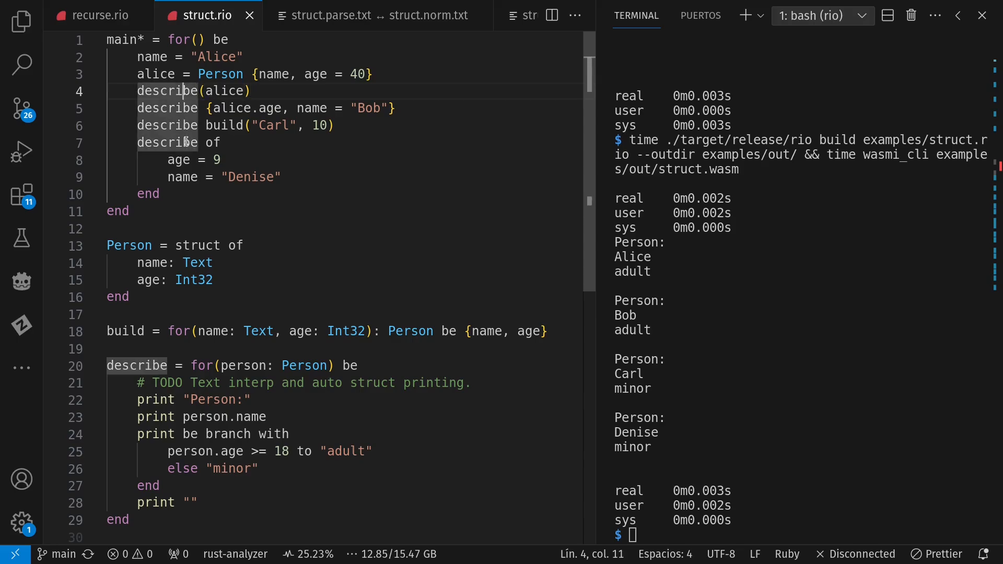
pyautogui.moveTo(713, 333)
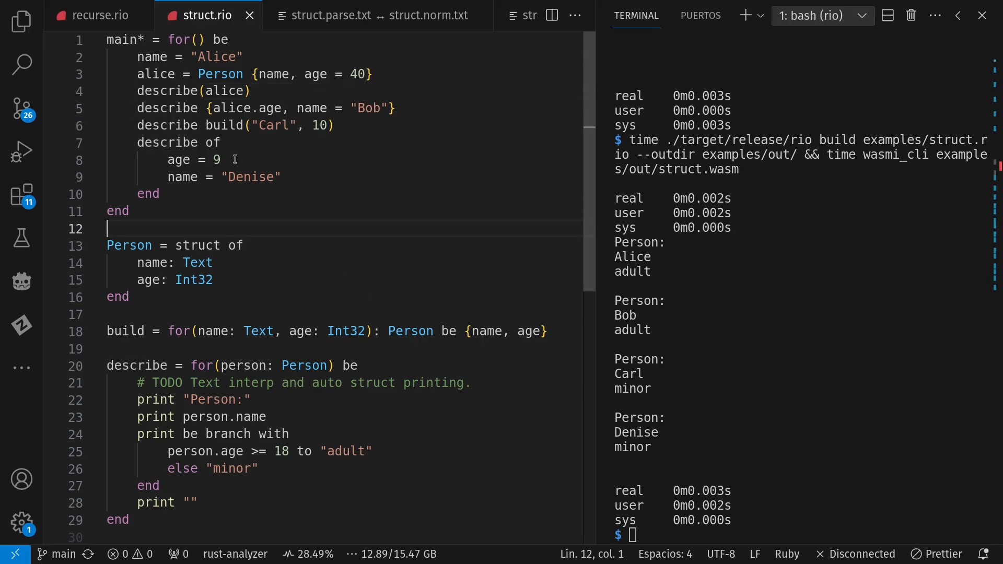
pyautogui.doubleClick(225, 91)
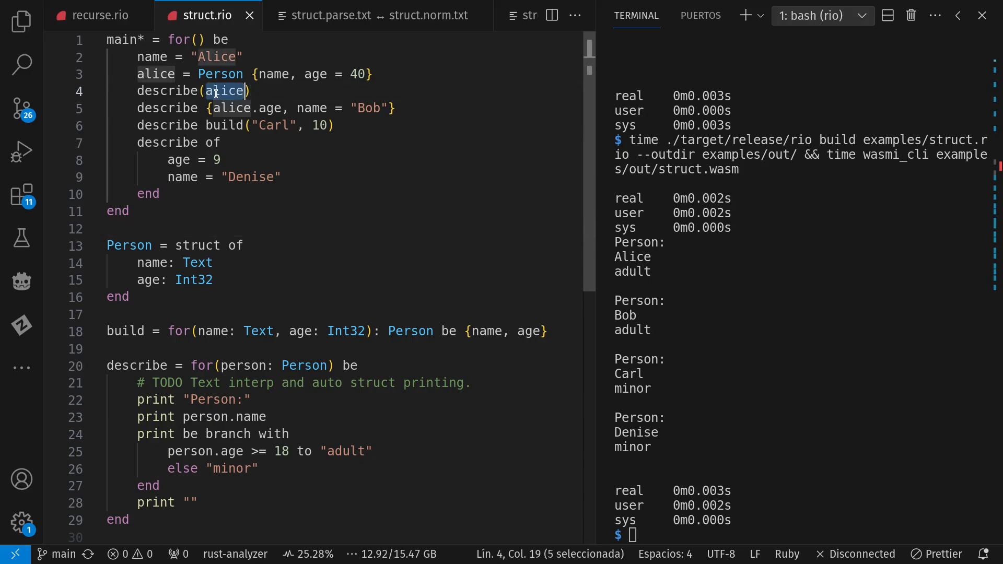
pyautogui.moveTo(365, 129)
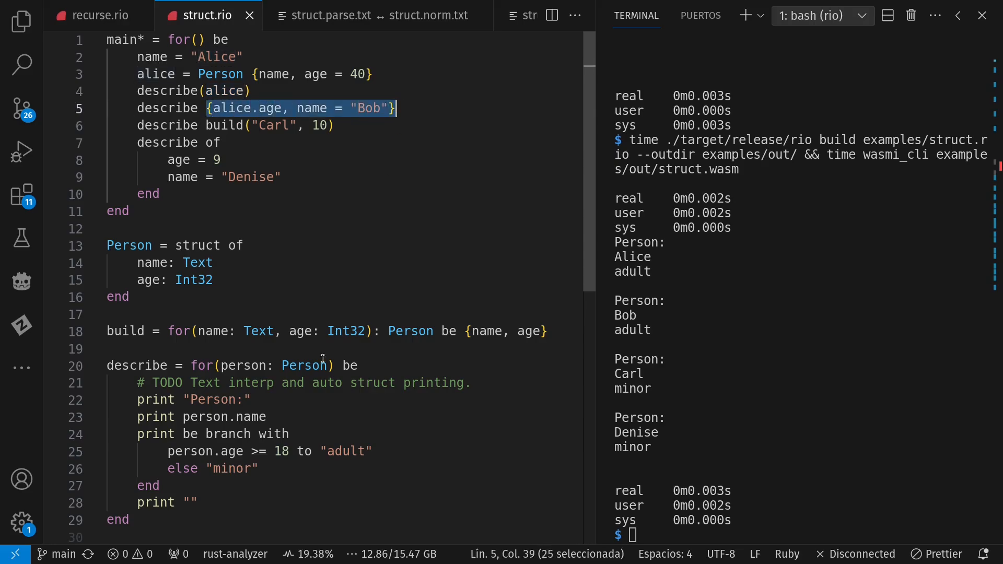
pyautogui.doubleClick(304, 365)
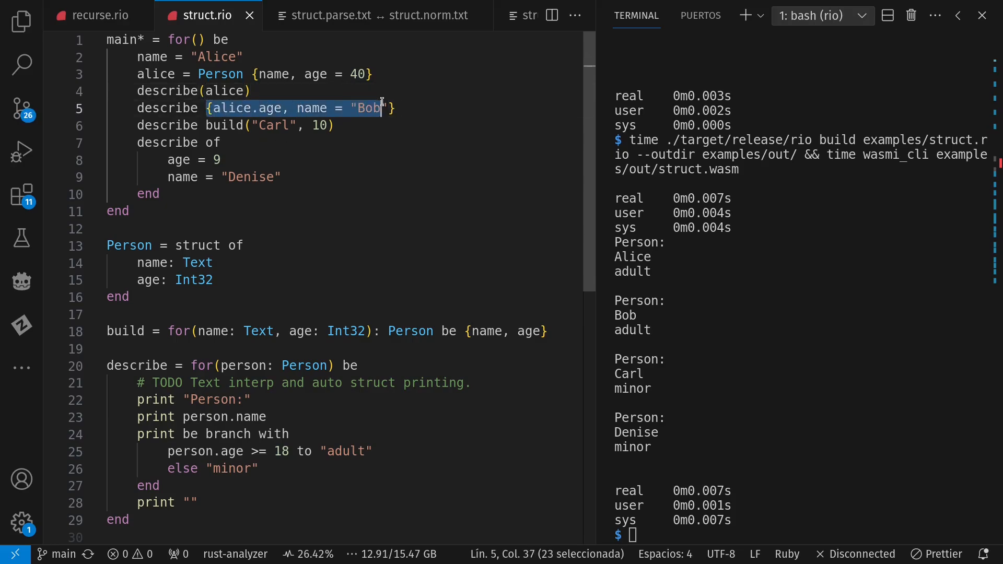
pyautogui.click(400, 108)
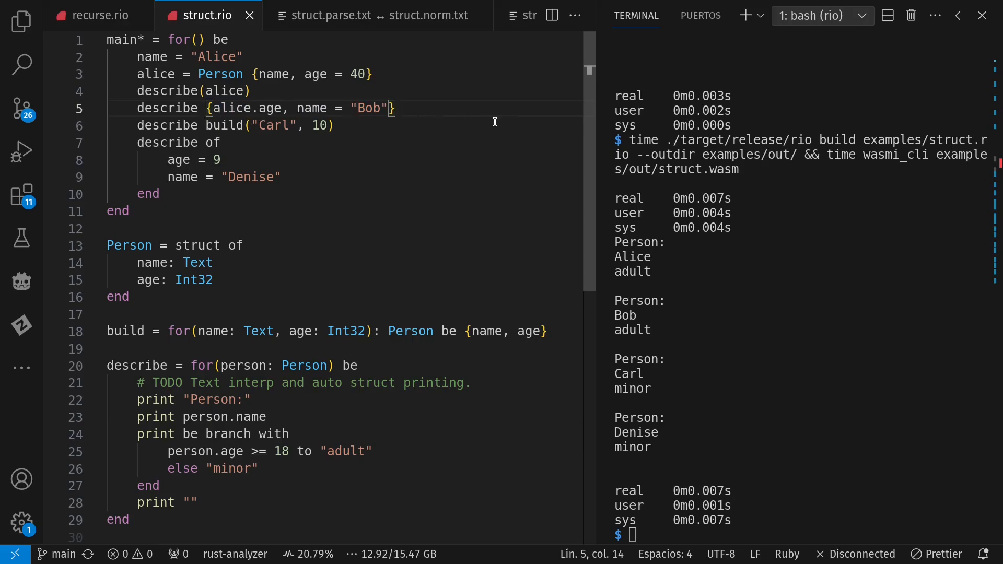
pyautogui.press('Backspace')
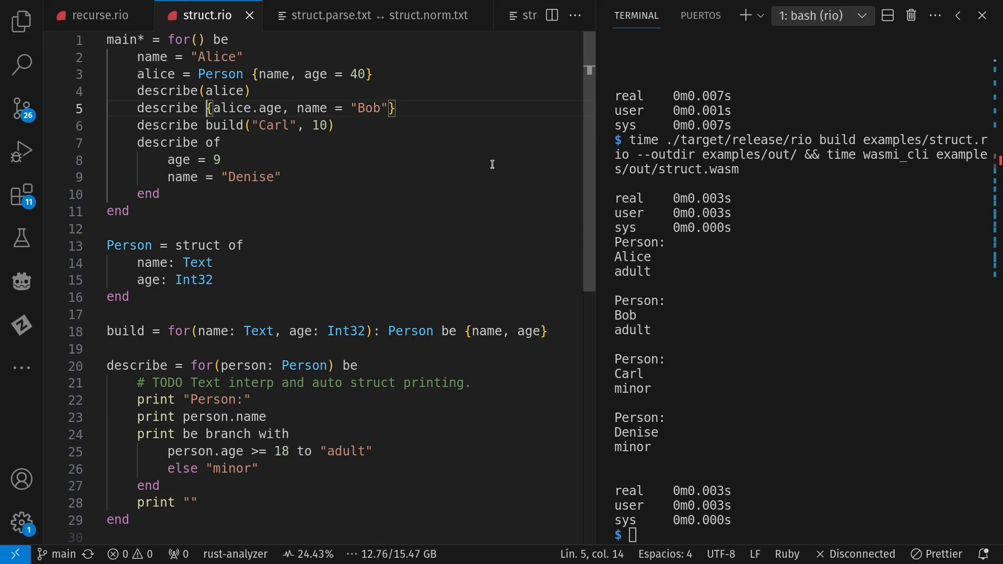
pyautogui.doubleClick(243, 366)
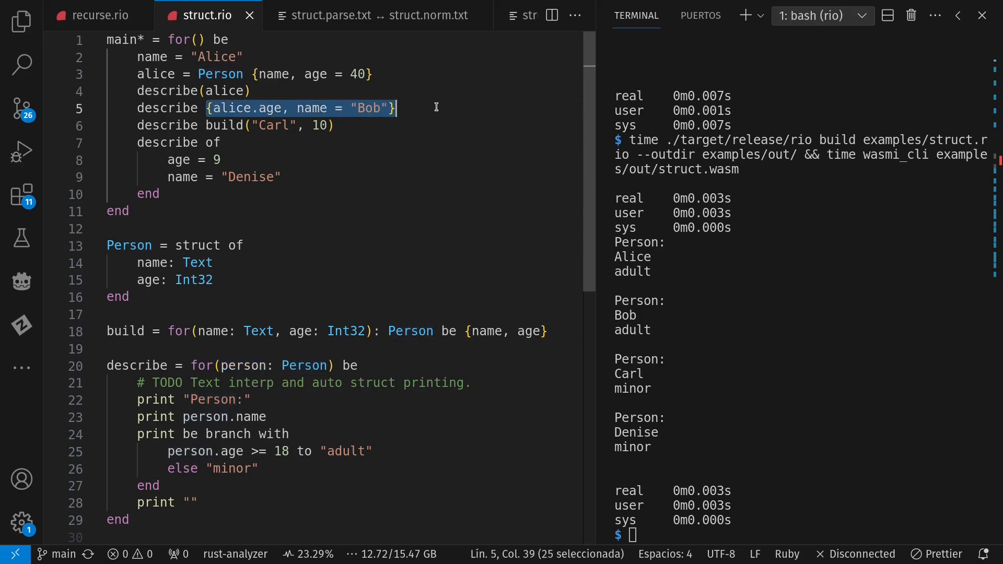
pyautogui.click(243, 108)
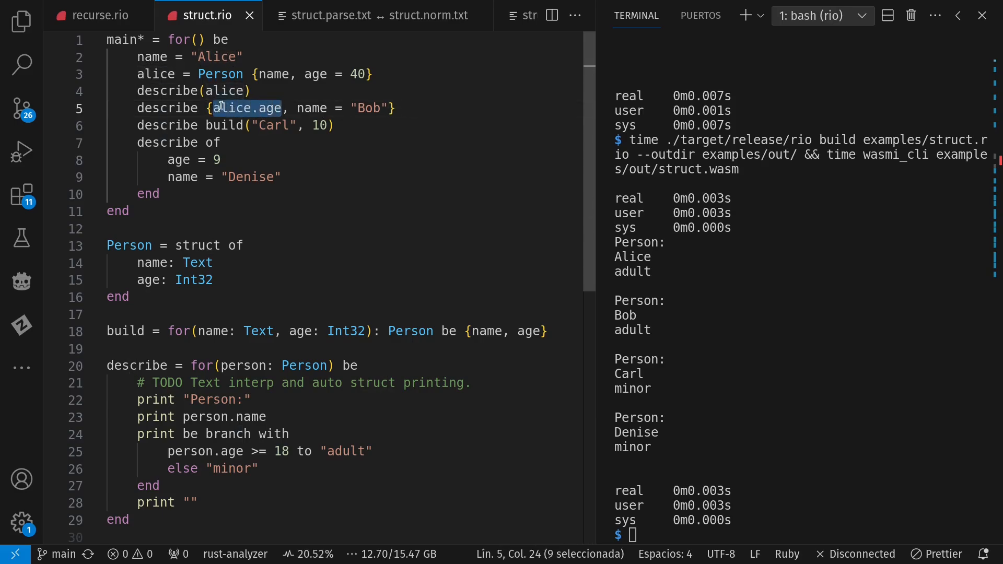
pyautogui.write('age')
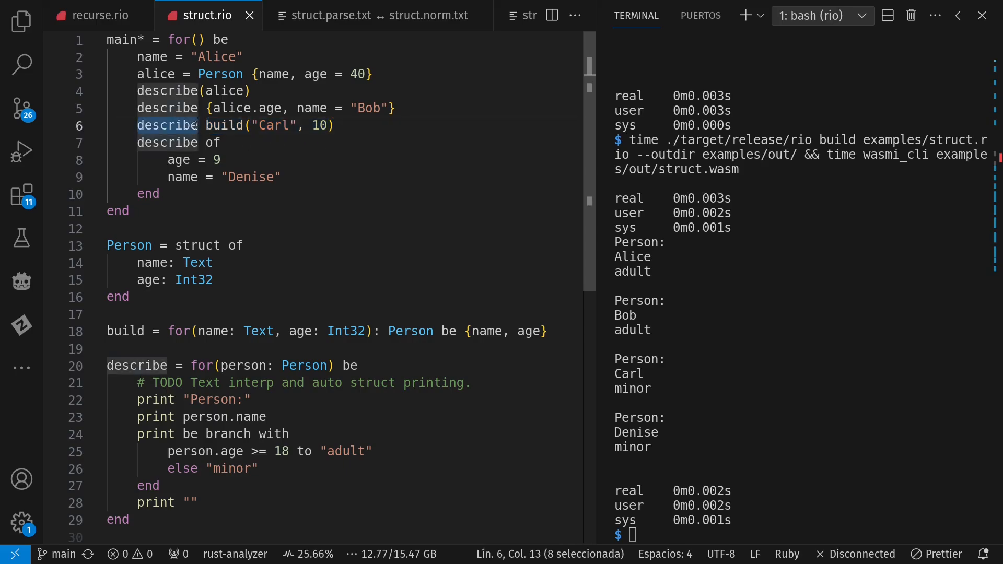
pyautogui.click(213, 142)
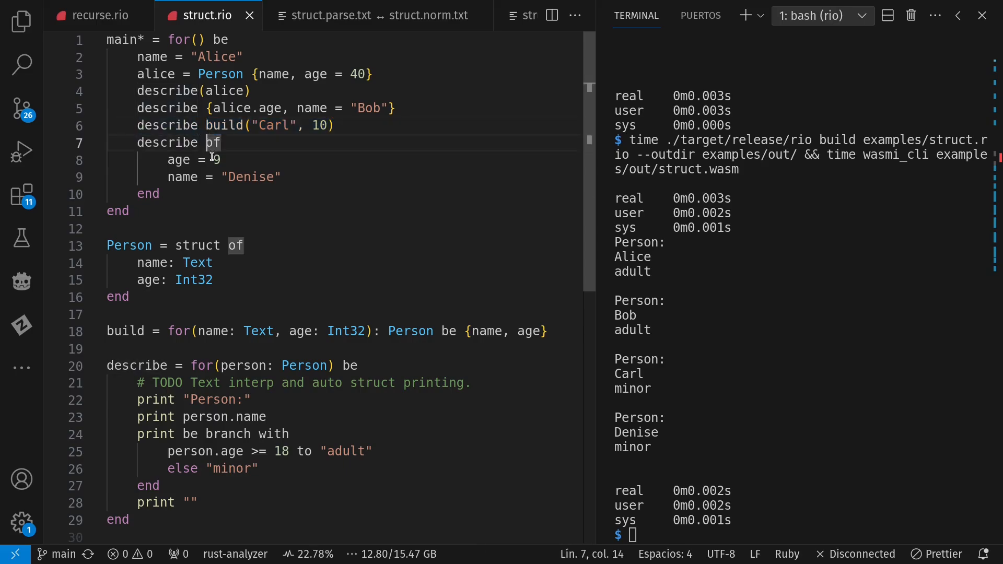
pyautogui.moveTo(216, 143); pyautogui.dragTo(159, 195)
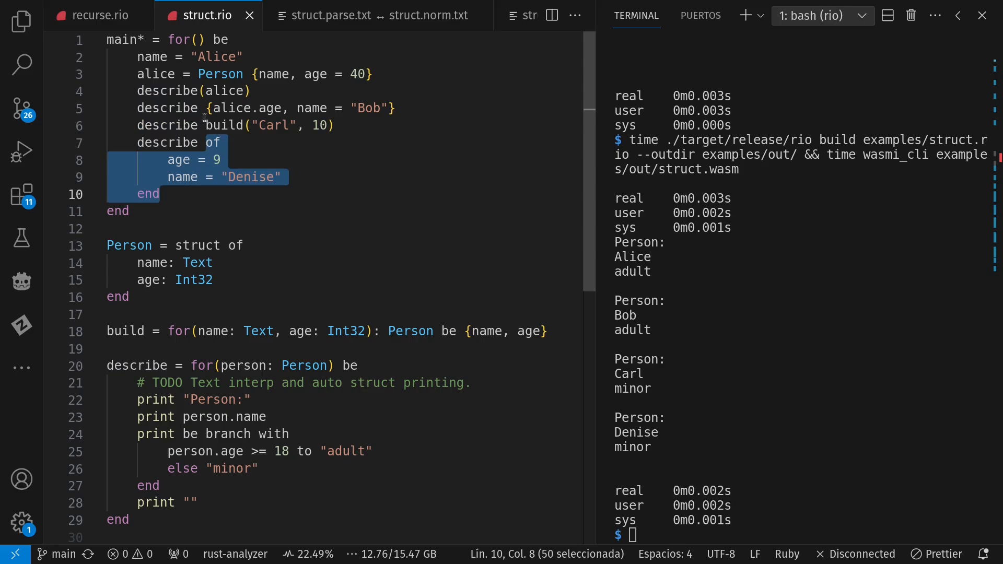
pyautogui.click(210, 108)
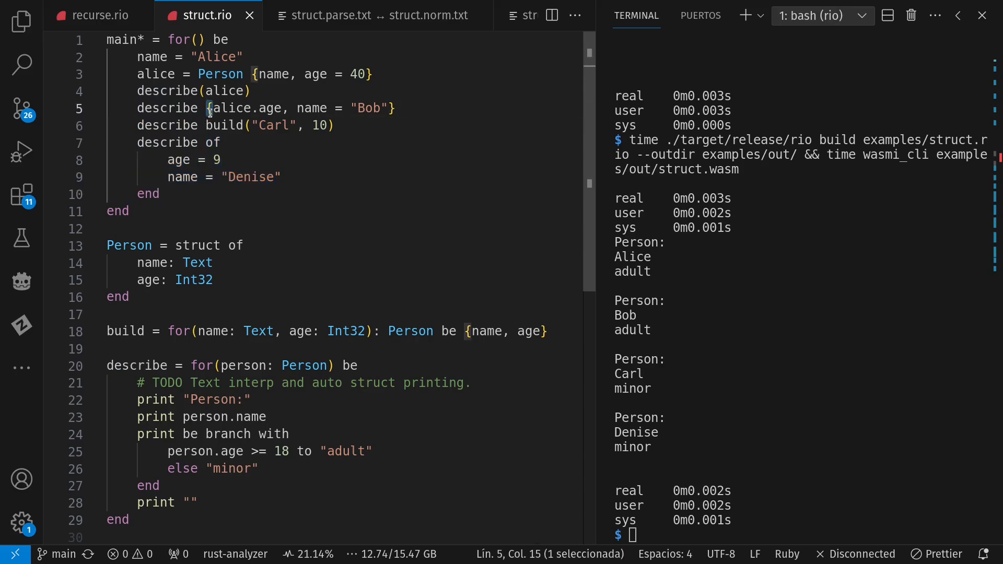
pyautogui.click(229, 142)
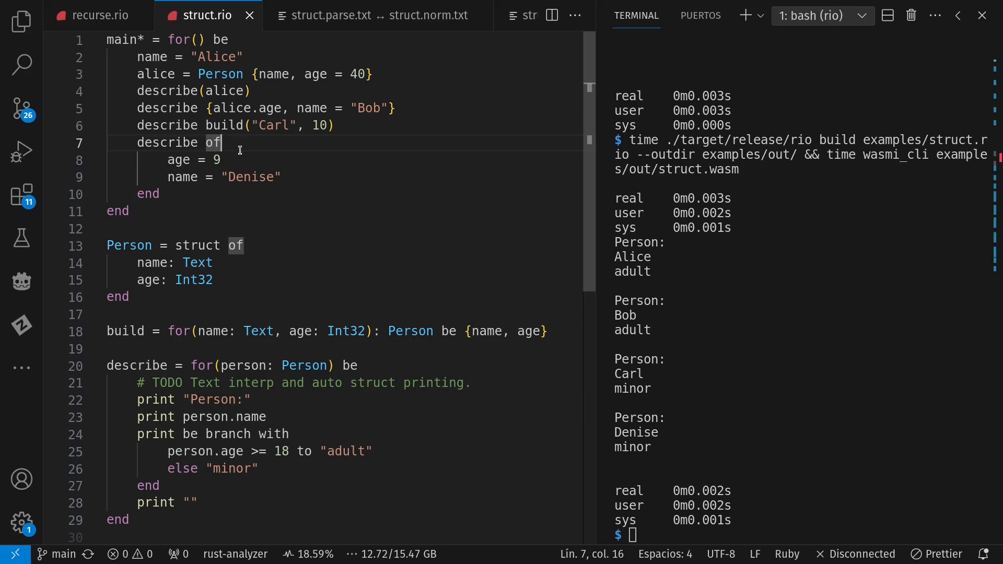
pyautogui.doubleClick(213, 142)
pyautogui.write('{')
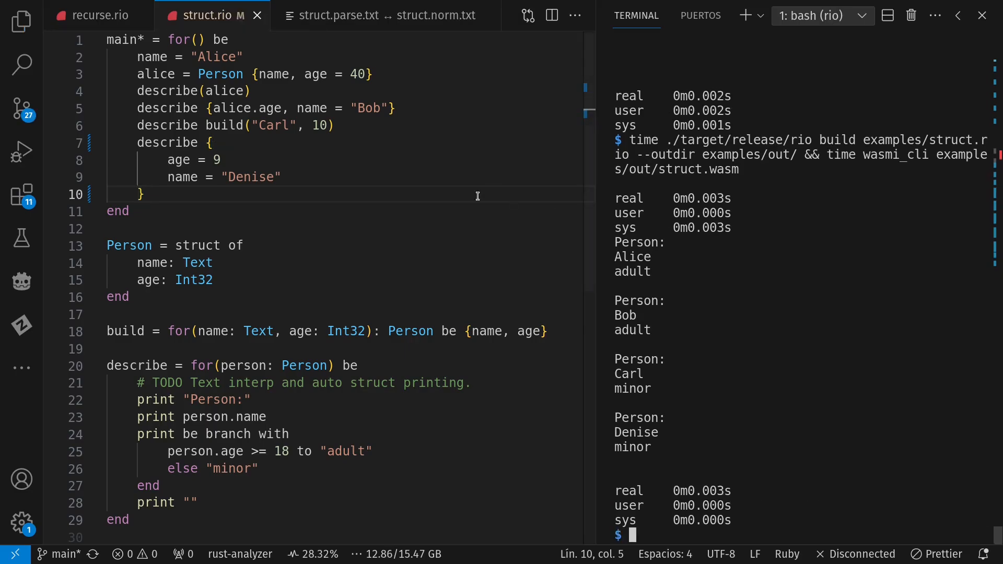
# - Rename Denise to "Dan" in the braced last describe call and rerun, listing Dan as minor
pyautogui.doubleClick(253, 177)
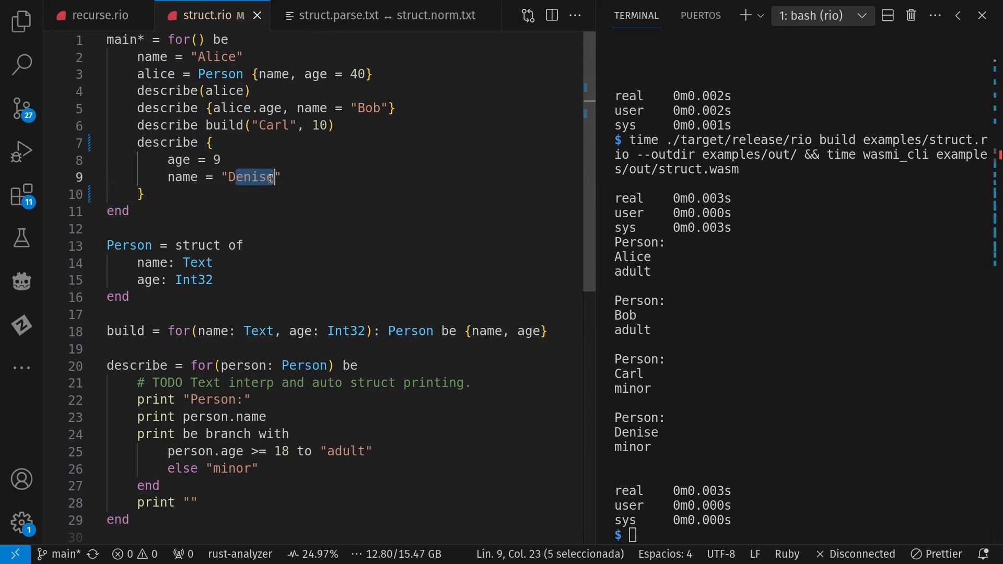
pyautogui.write('Dan')
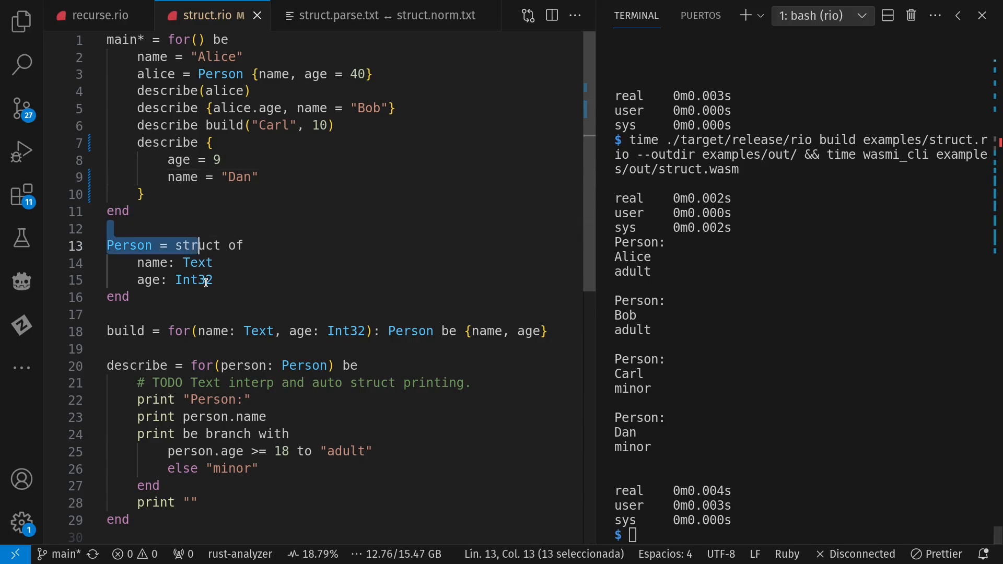
pyautogui.doubleClick(200, 245)
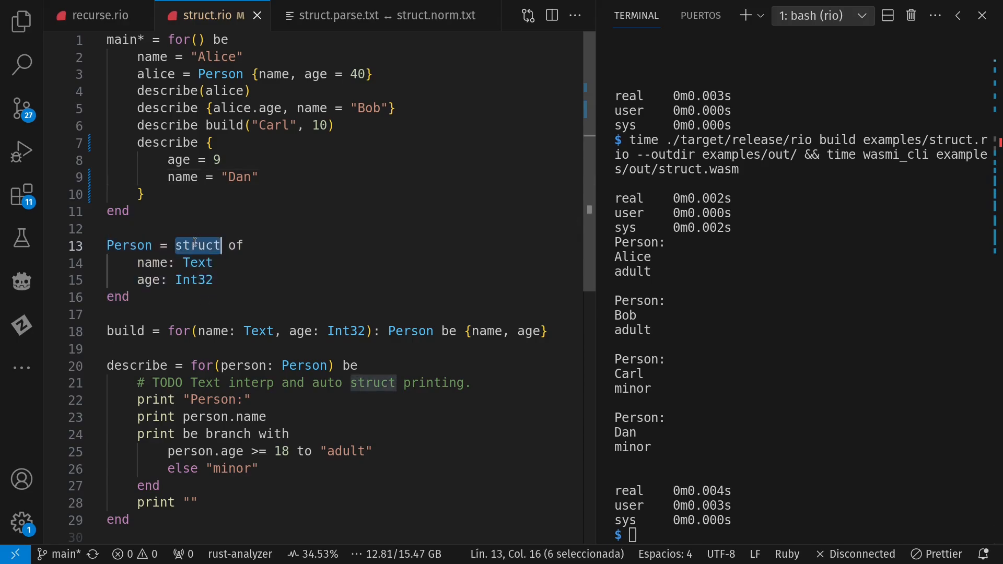
pyautogui.moveTo(271, 263)
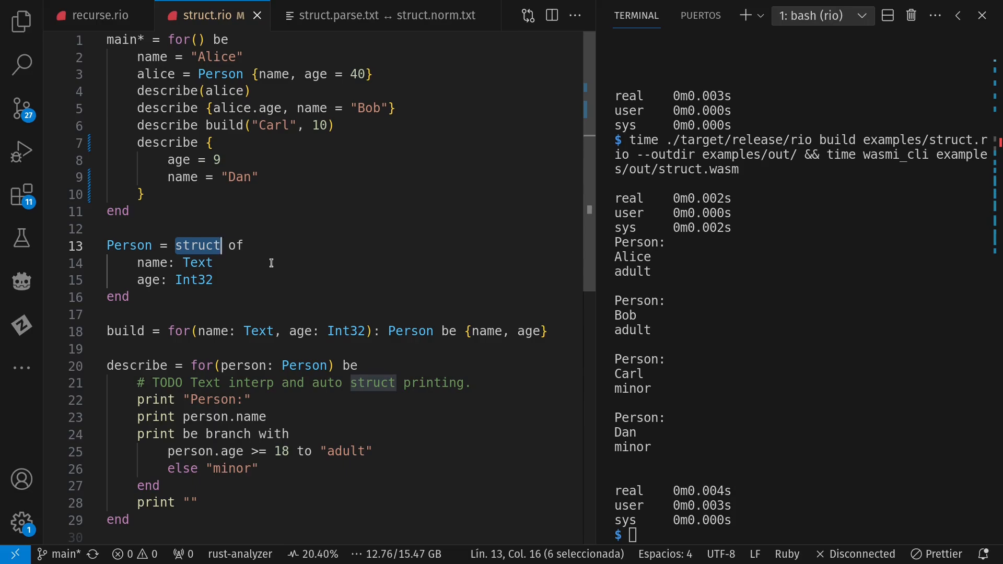
pyautogui.write('{}')
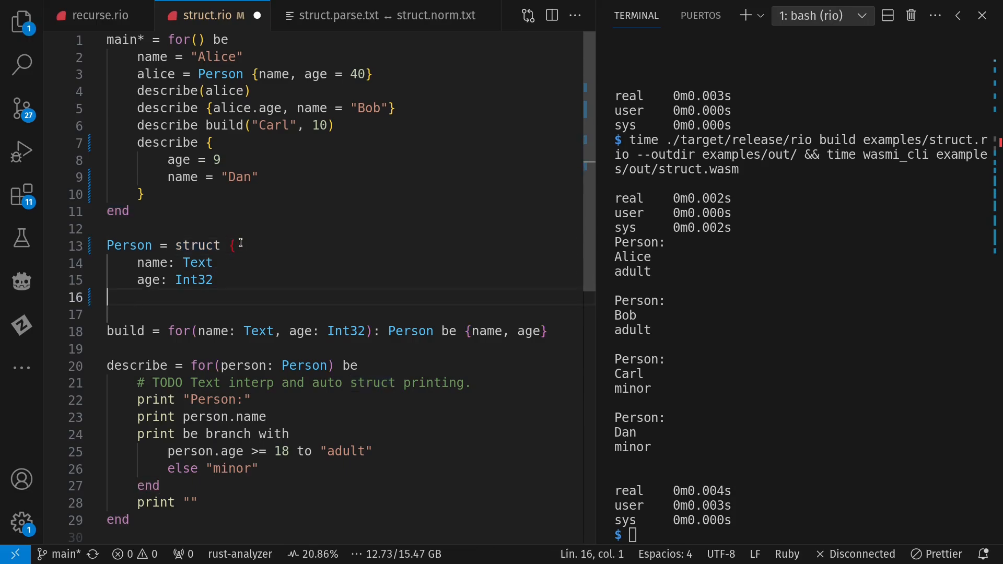
pyautogui.write('}')
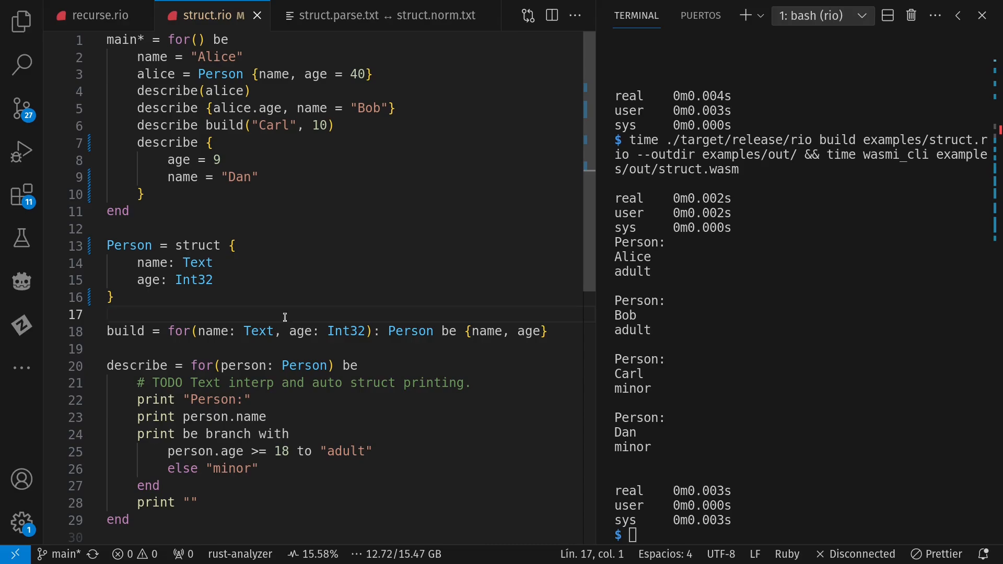
pyautogui.press('BackSpace')
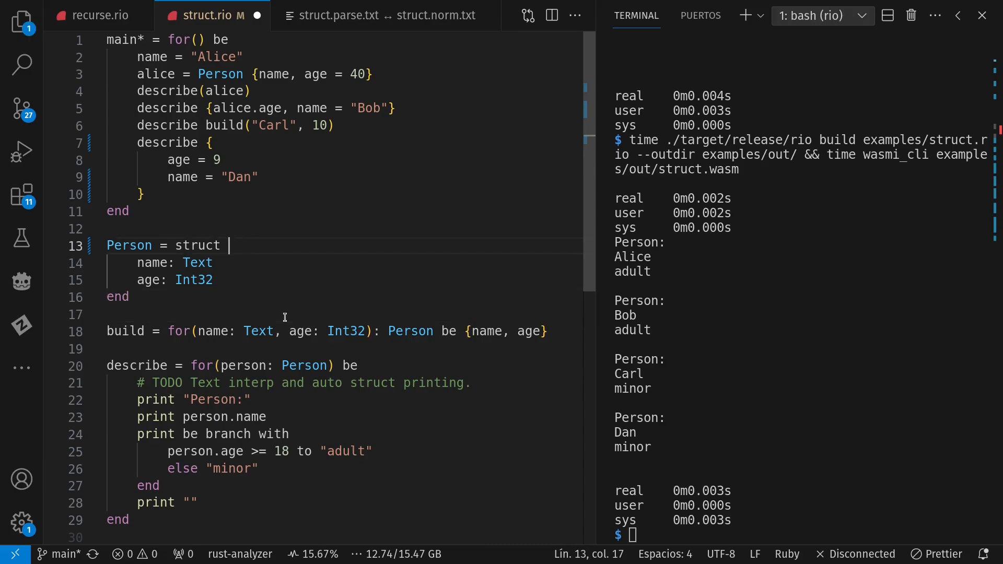
pyautogui.write('of')
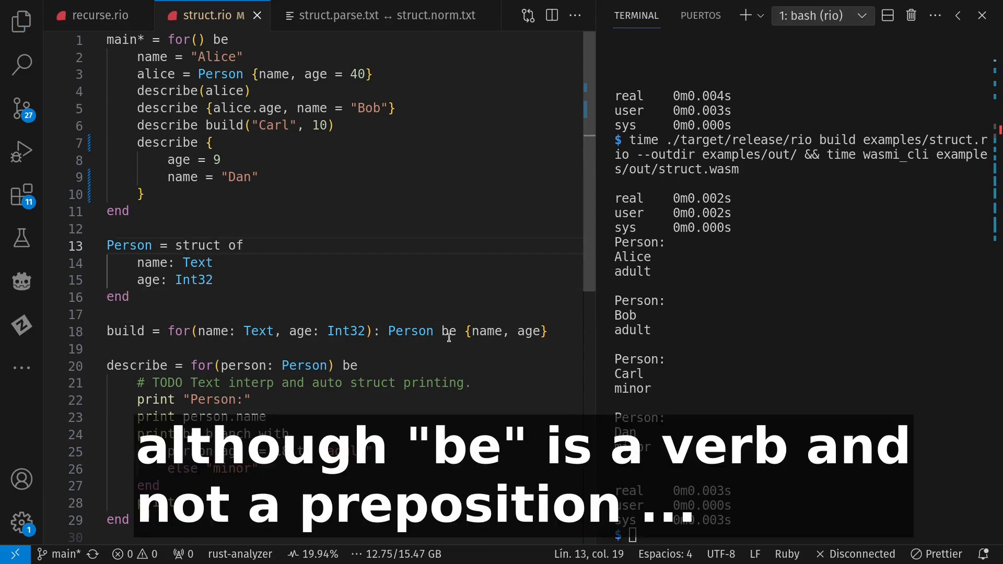
pyautogui.doubleClick(448, 330)
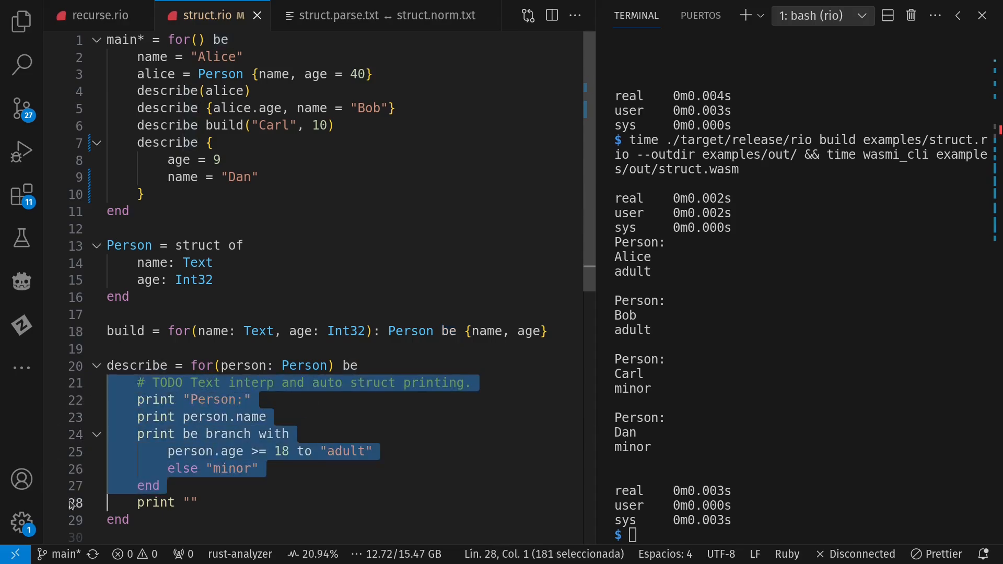
# - Delete the stray "be" from line 24's print branch, then select name on line 23
pyautogui.click(185, 502)
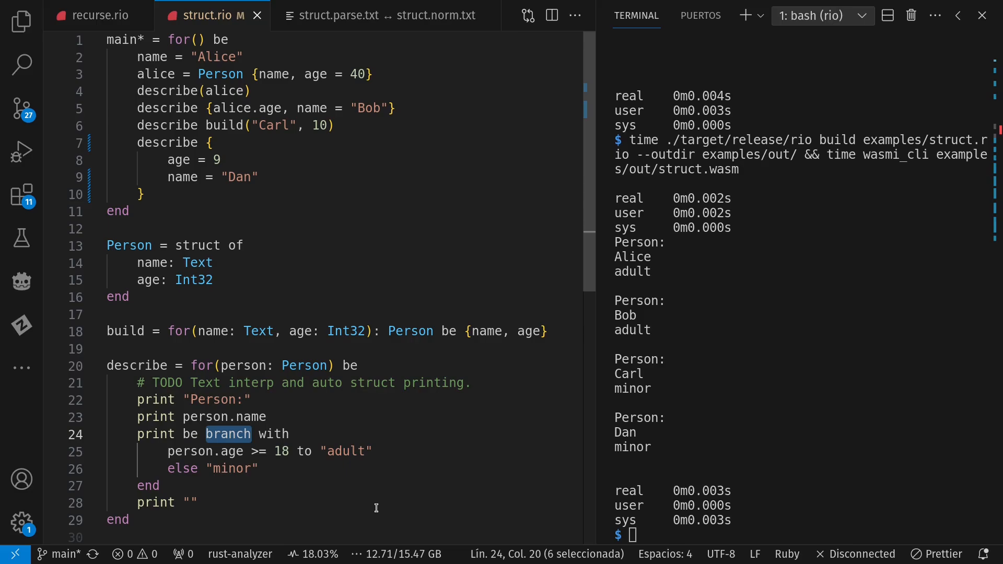
pyautogui.click(206, 434)
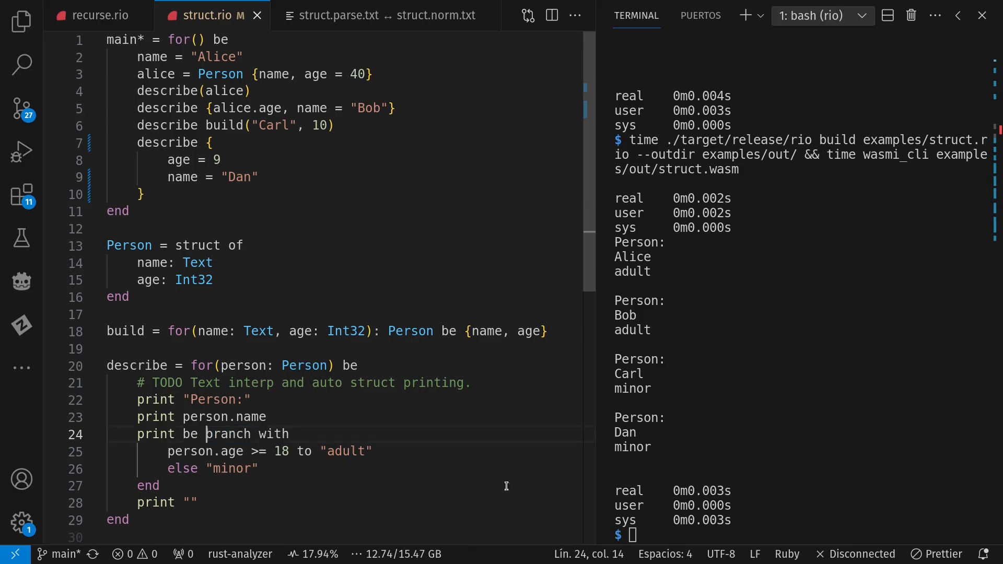
pyautogui.press('Backspace')
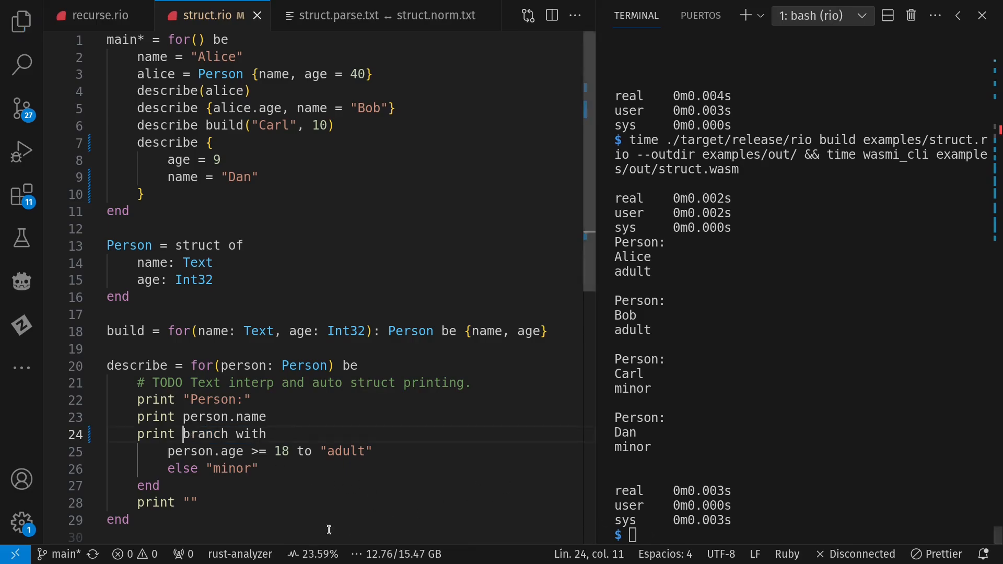
pyautogui.doubleClick(205, 434)
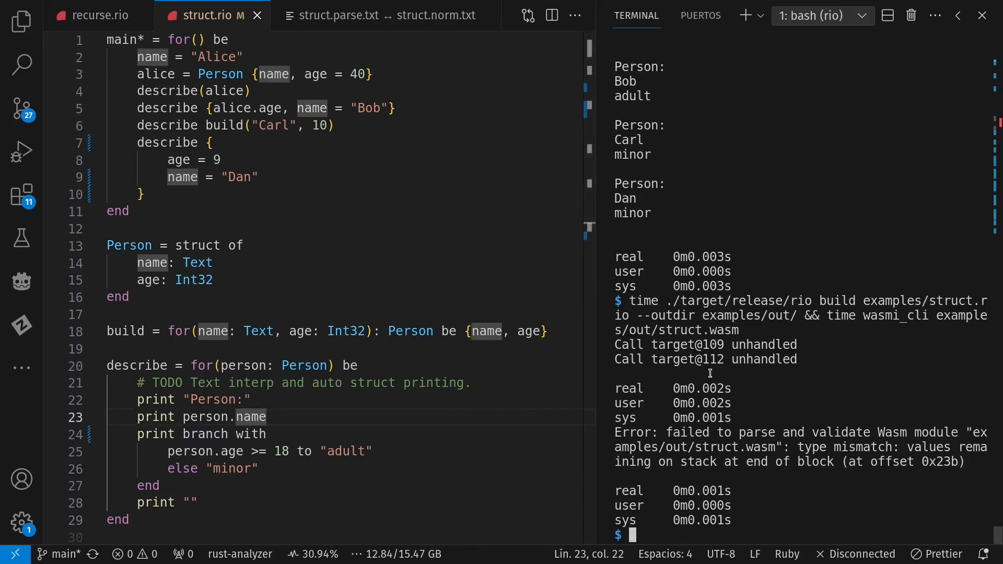
pyautogui.moveTo(750, 427)
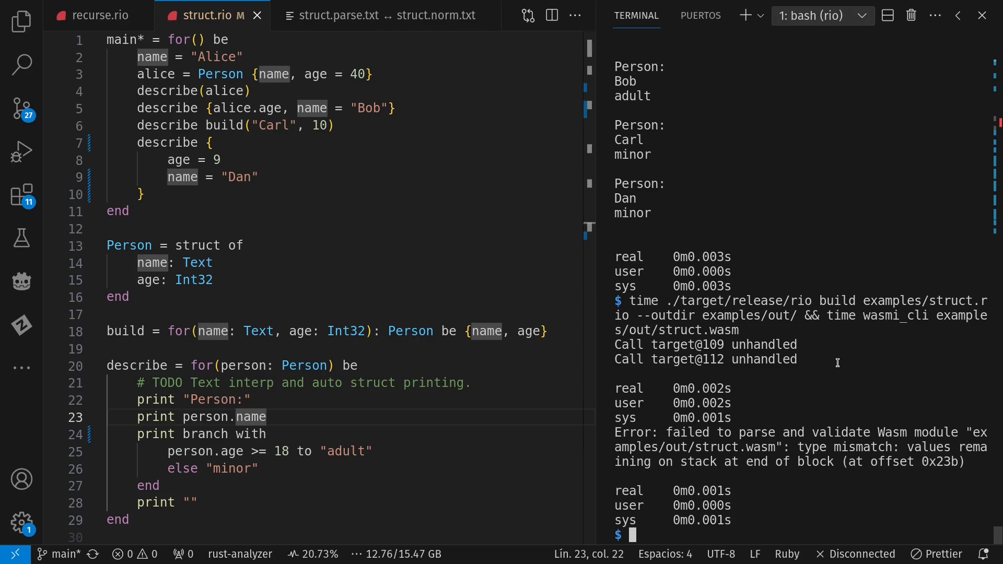
pyautogui.moveTo(830, 425)
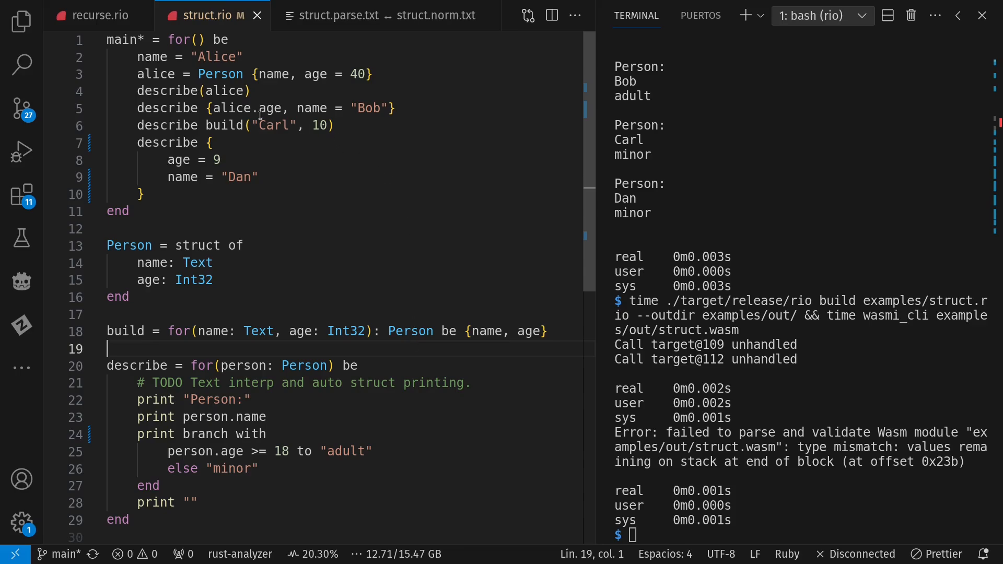
pyautogui.moveTo(441, 111)
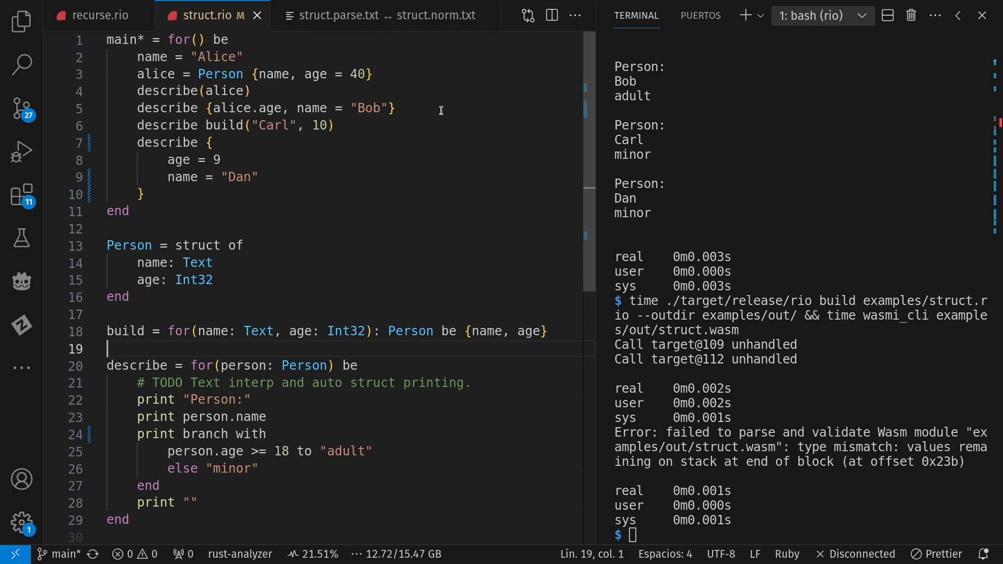
pyautogui.moveTo(467, 283)
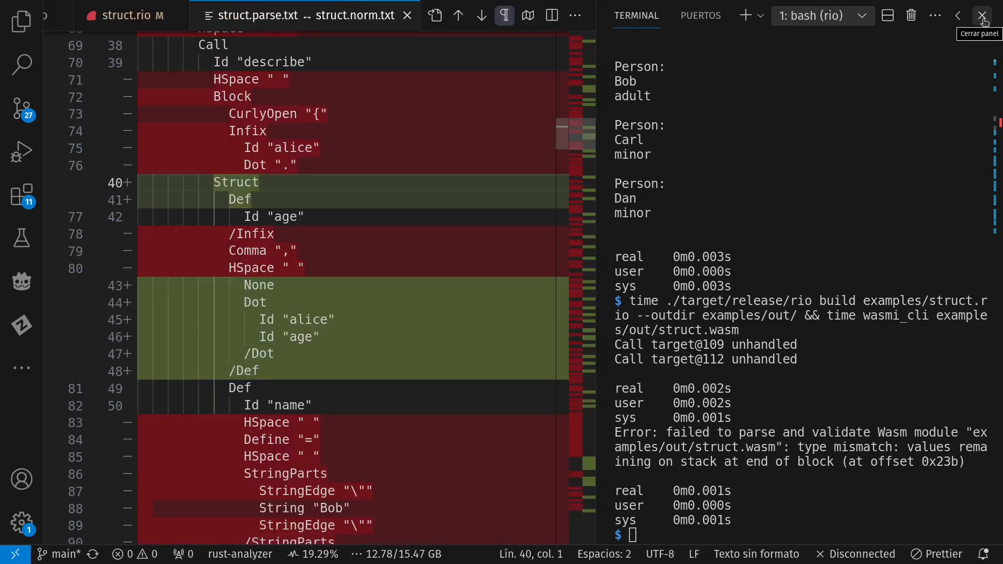
# - Close the terminal and compare the alice.age parse nodes against the struct.rio source
pyautogui.click(983, 16)
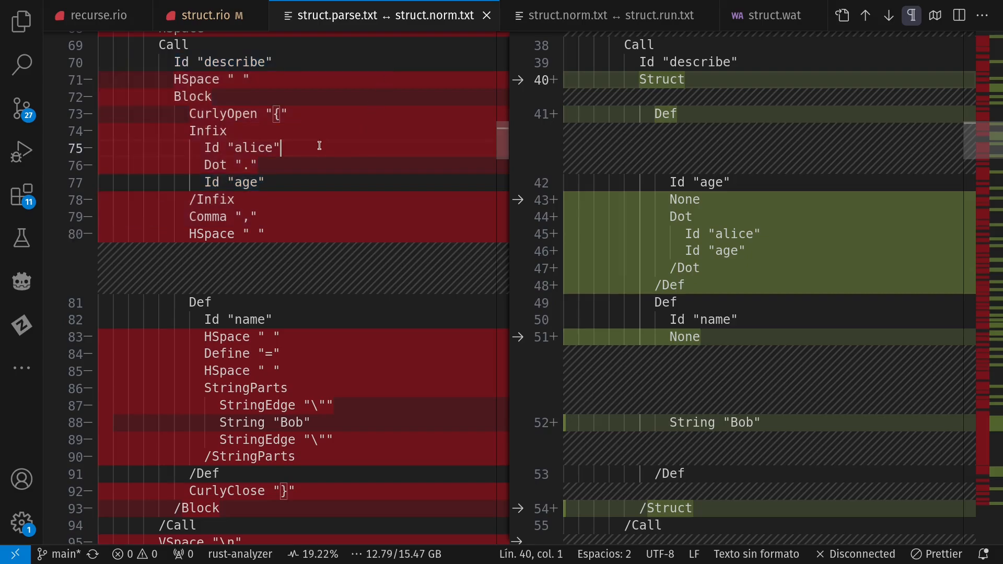
pyautogui.moveTo(280, 147); pyautogui.dragTo(264, 182)
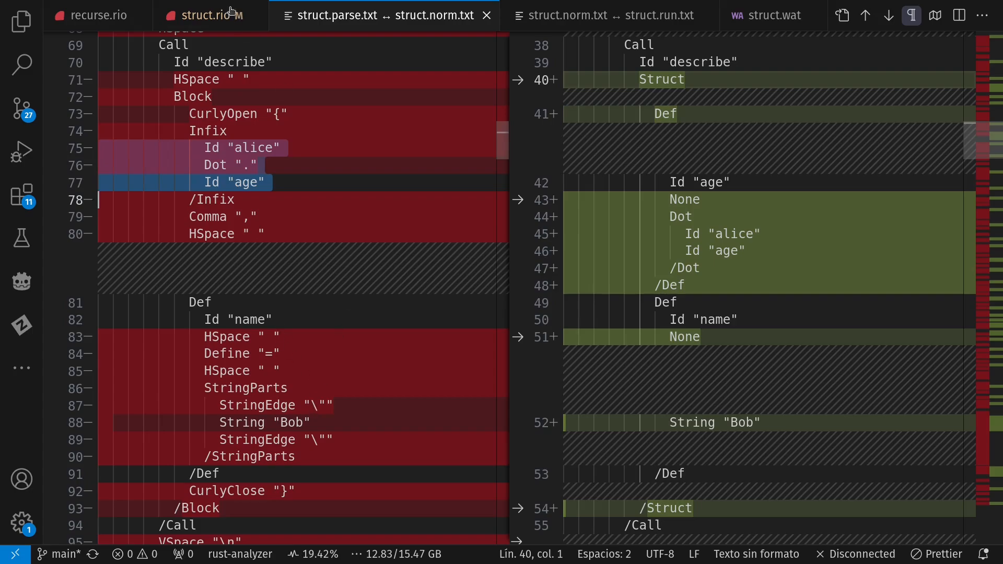
pyautogui.click(200, 14)
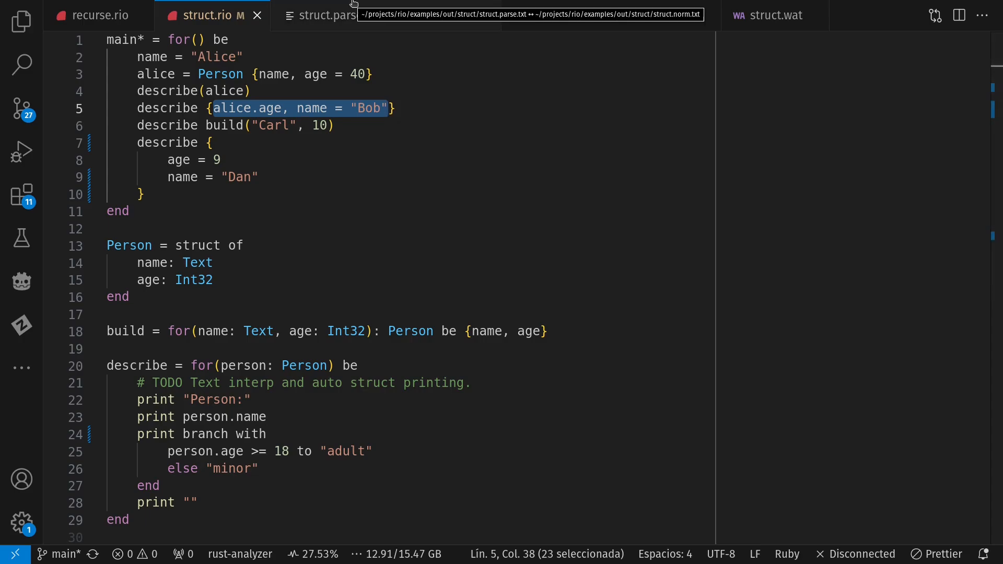
pyautogui.click(333, 15)
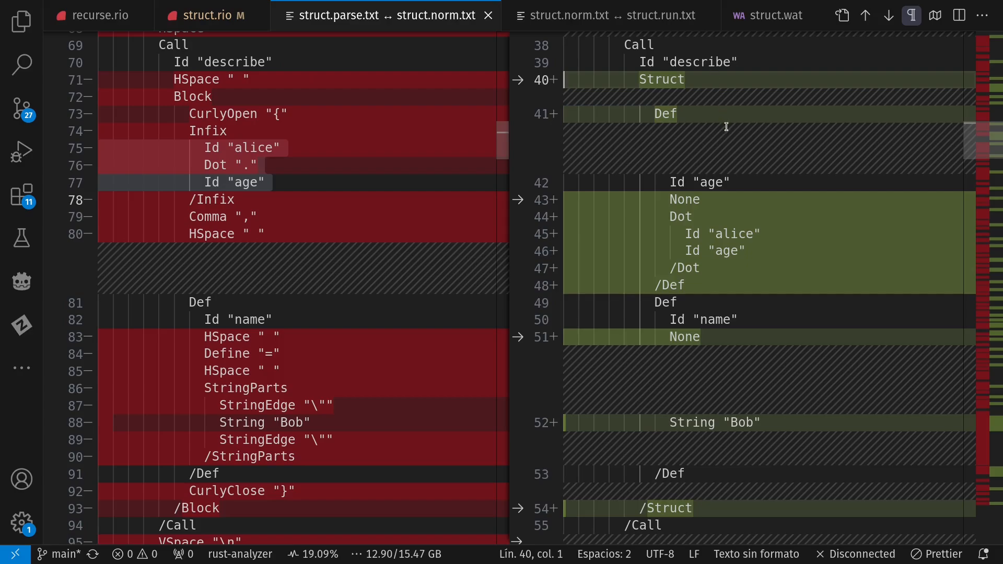
pyautogui.moveTo(727, 163)
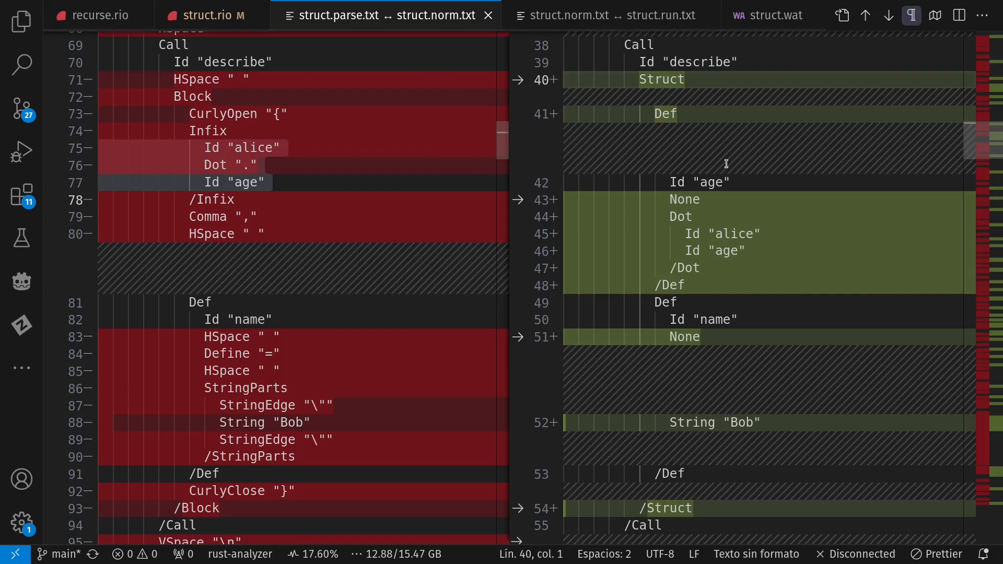
pyautogui.moveTo(714, 251)
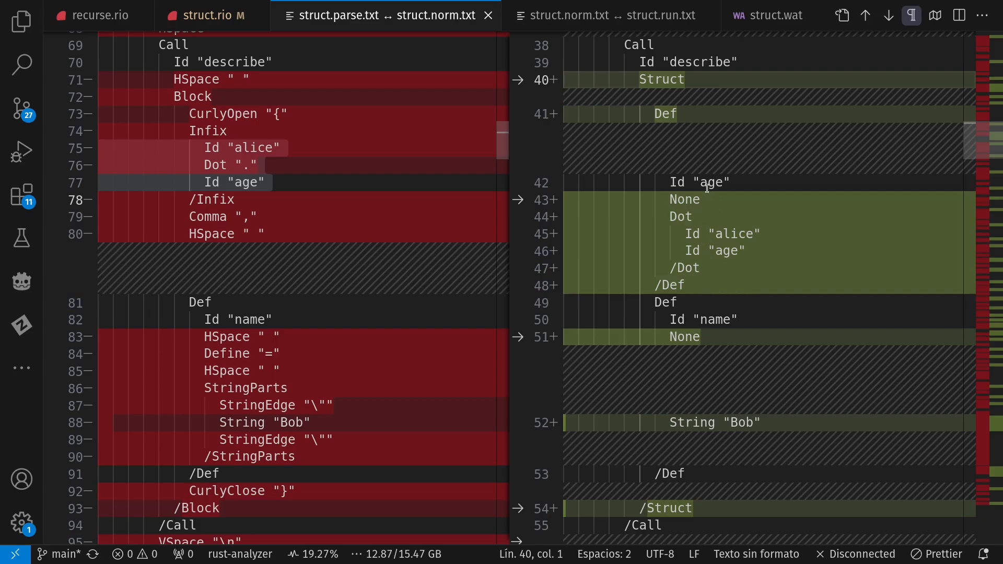
# - Inspect the normalized Dot and age nodes, then switch to the struct.norm.txt ↔ struct.run.txt diff
pyautogui.click(677, 217)
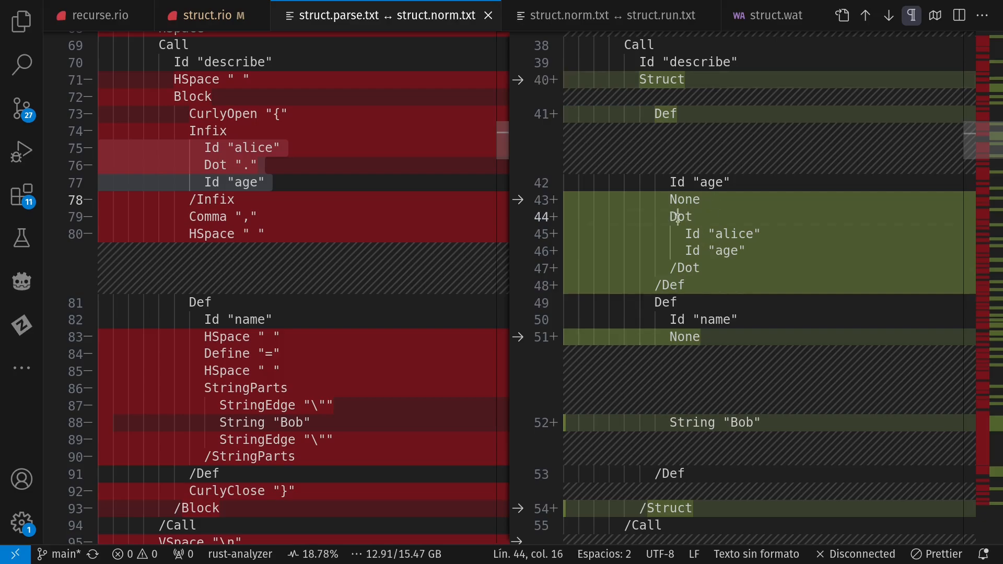
pyautogui.doubleClick(726, 250)
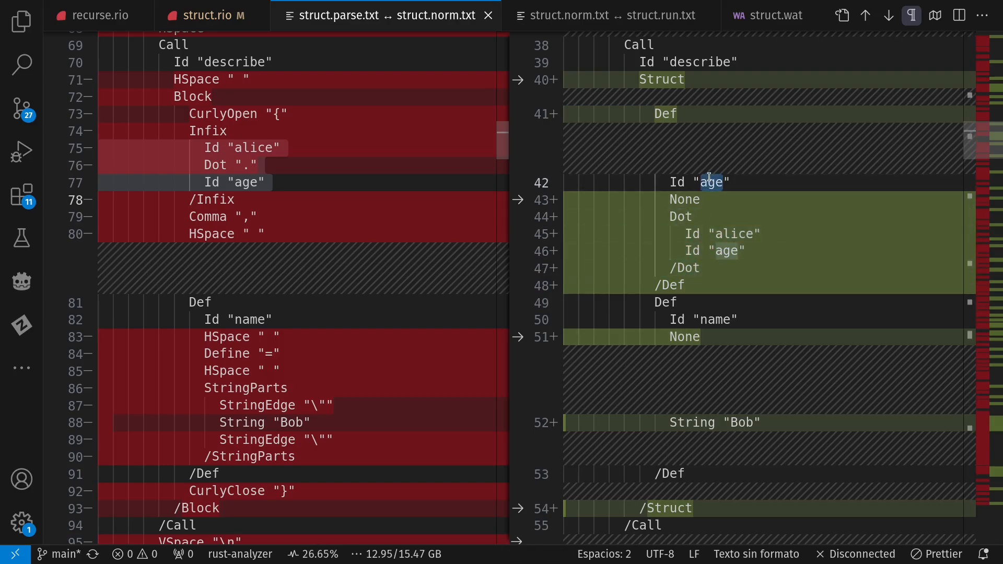
pyautogui.moveTo(790, 404)
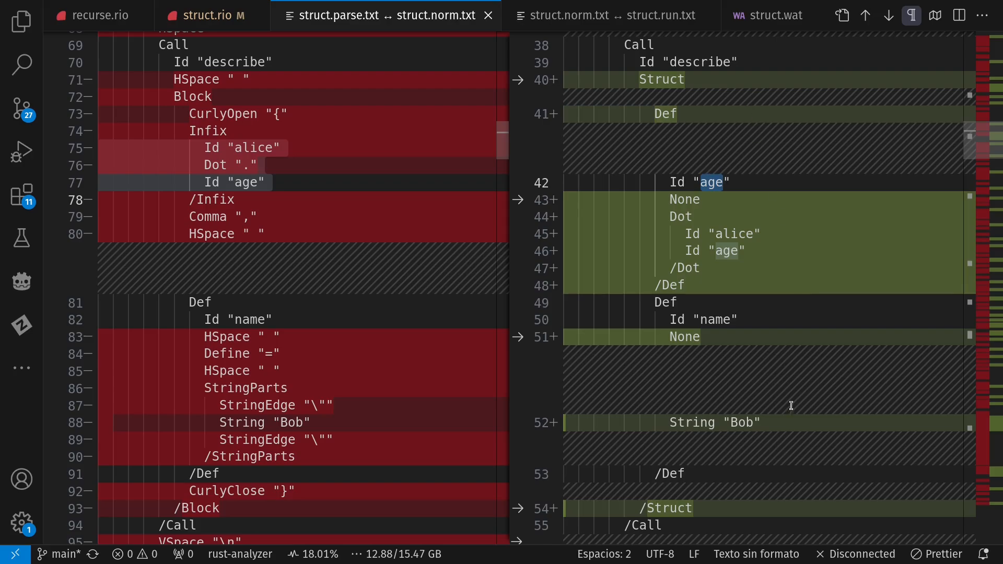
pyautogui.moveTo(746, 206)
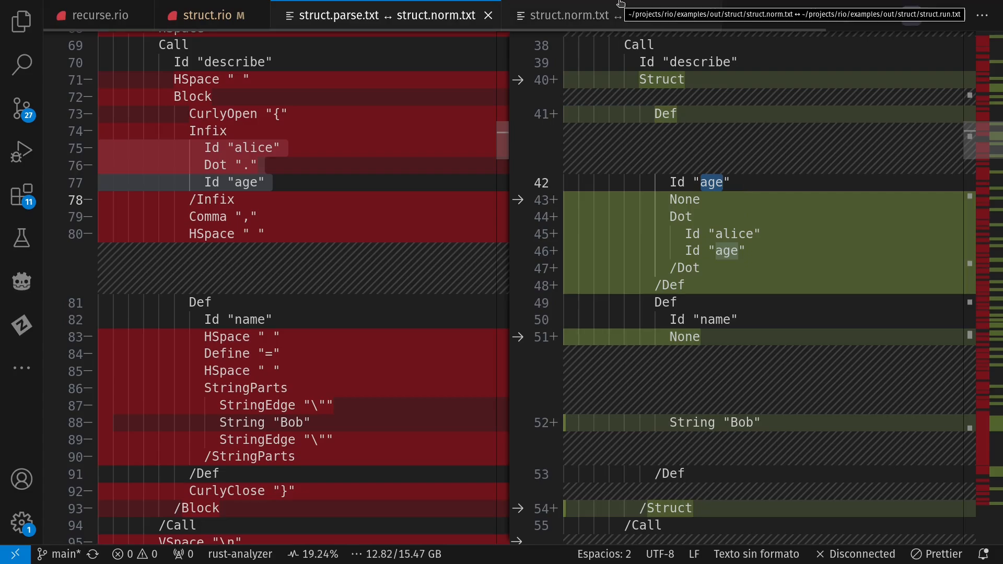
pyautogui.click(607, 16)
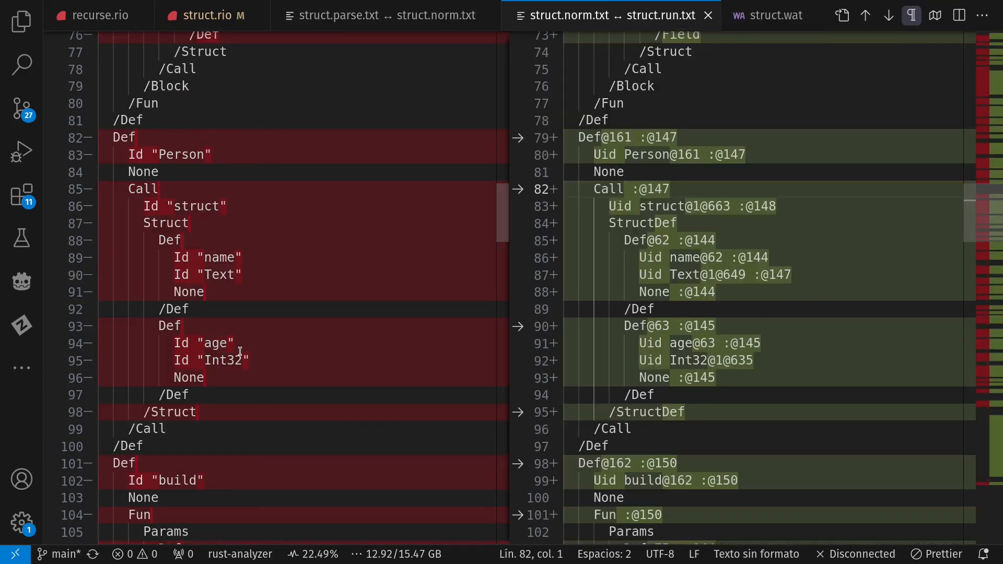
# - Cross-check struct.rio against the norm-versus-run diff, selecting struct in the resolved call node
pyautogui.click(199, 16)
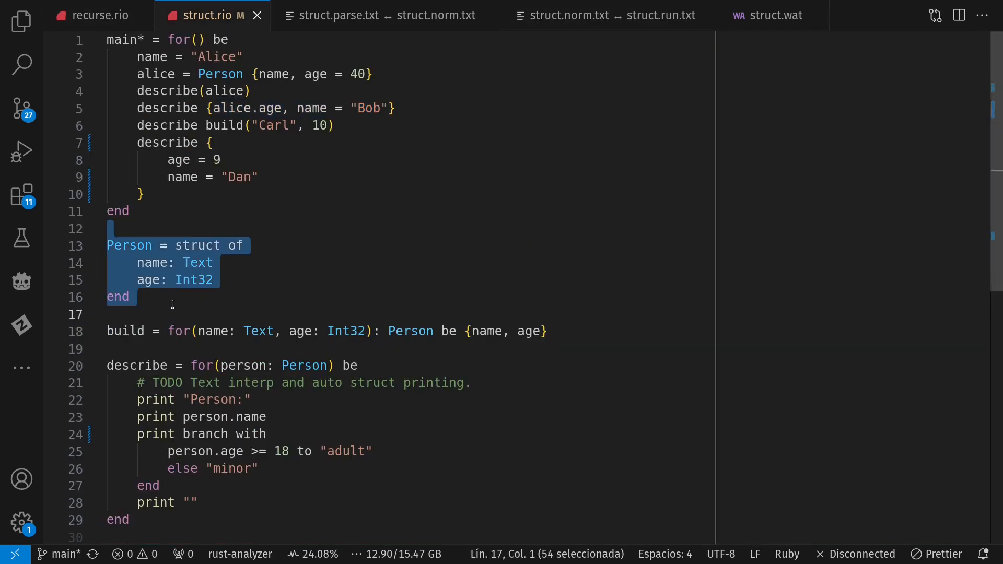
pyautogui.click(604, 15)
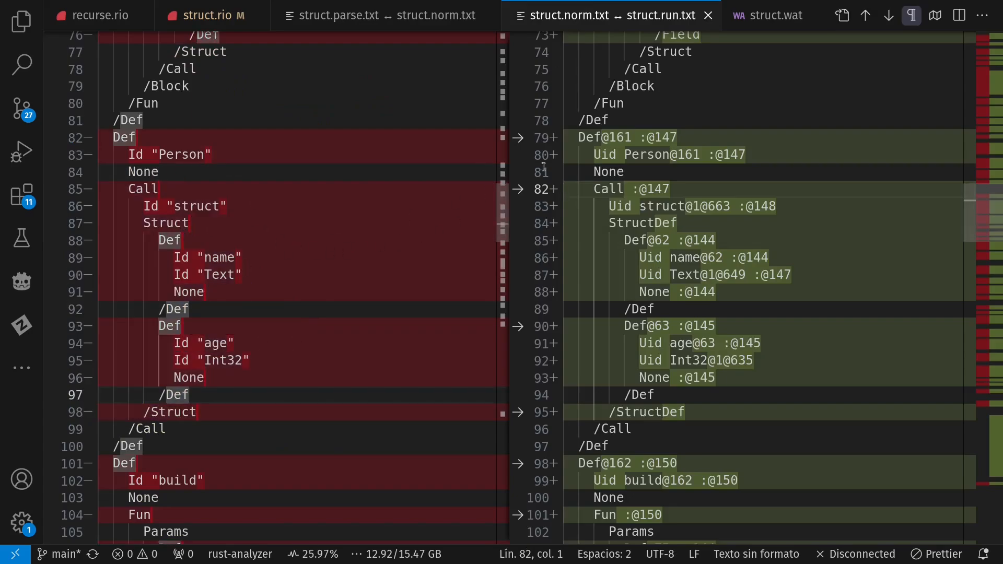
pyautogui.moveTo(728, 177)
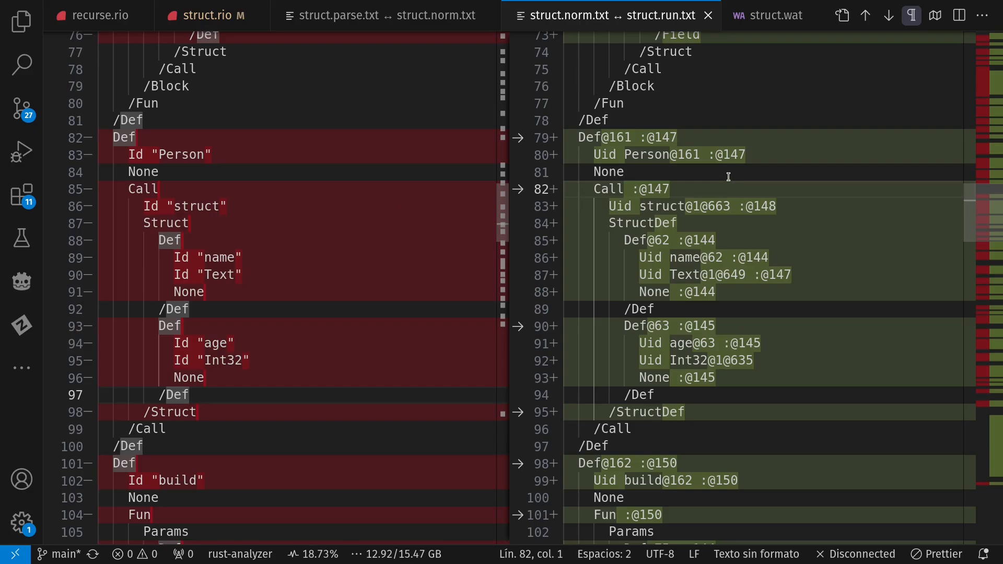
pyautogui.doubleClick(663, 206)
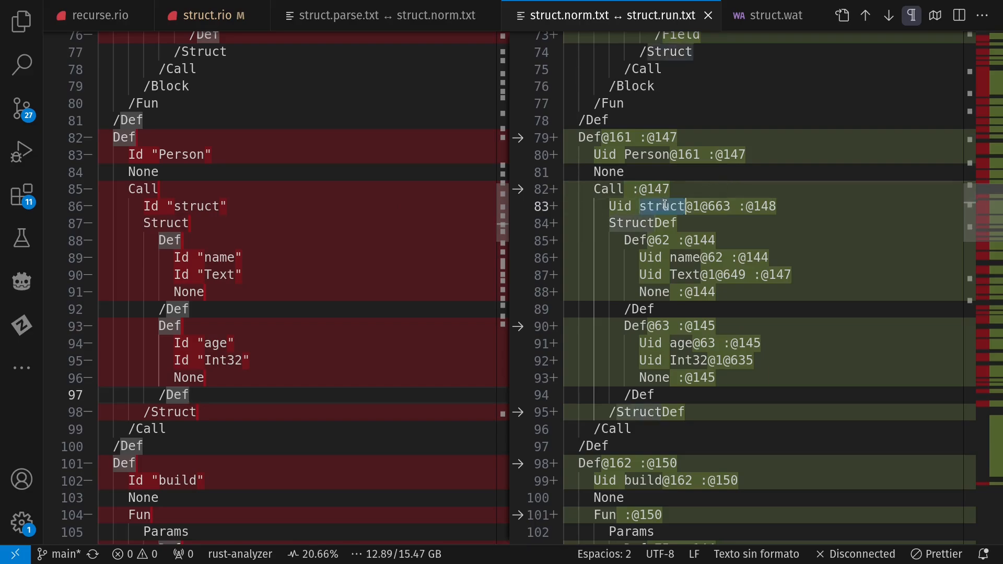
pyautogui.moveTo(720, 222)
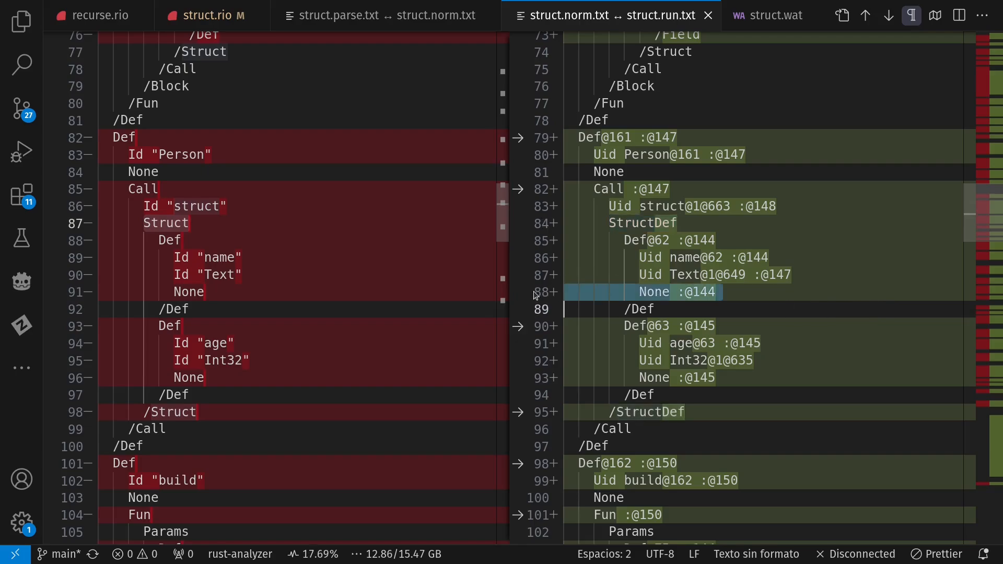
# - Scroll the norm-versus-run diff to build's Params and Struct field nodes
pyautogui.scroll(-3)
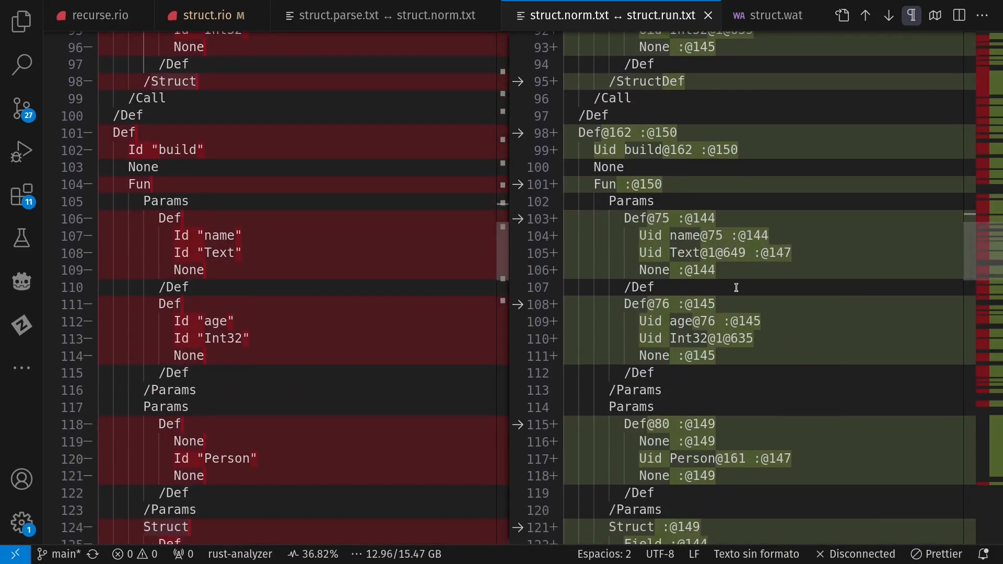
pyautogui.click(195, 14)
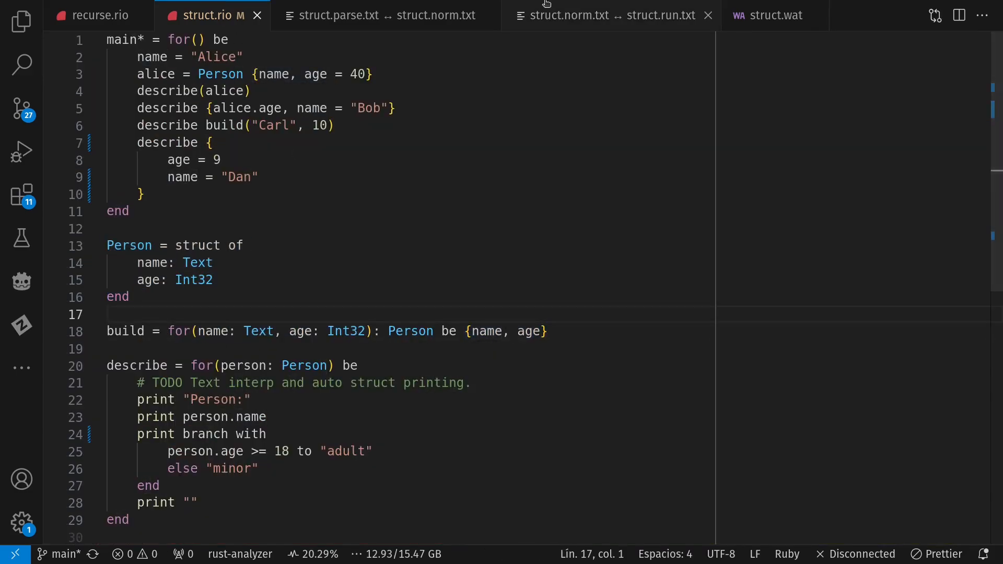
pyautogui.click(606, 15)
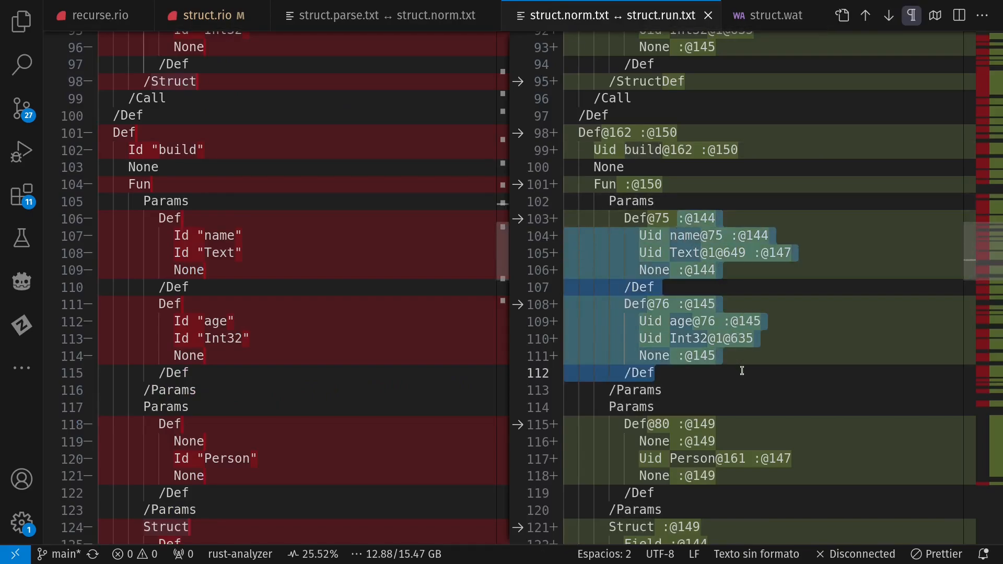
pyautogui.scroll(-3)
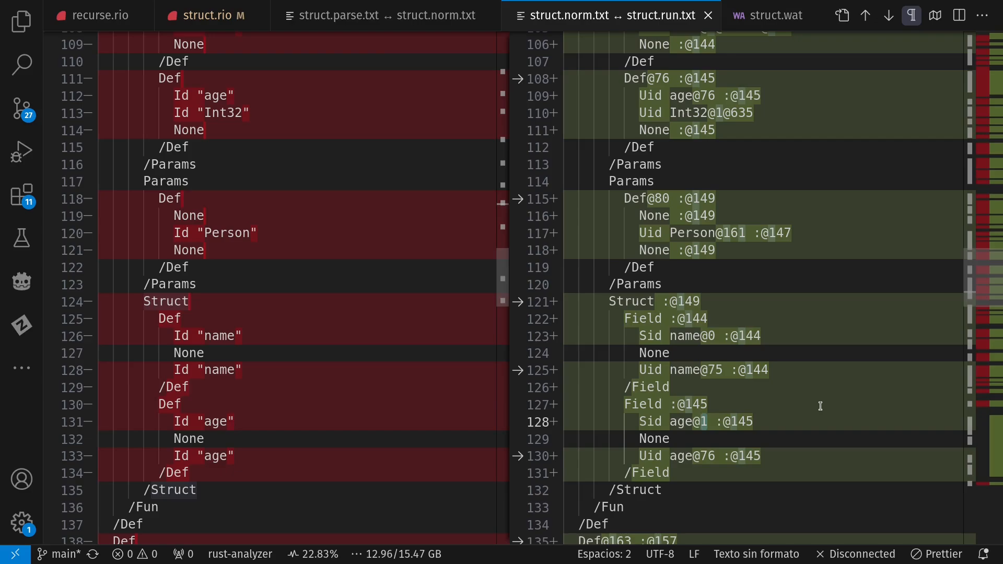
pyautogui.moveTo(757, 64)
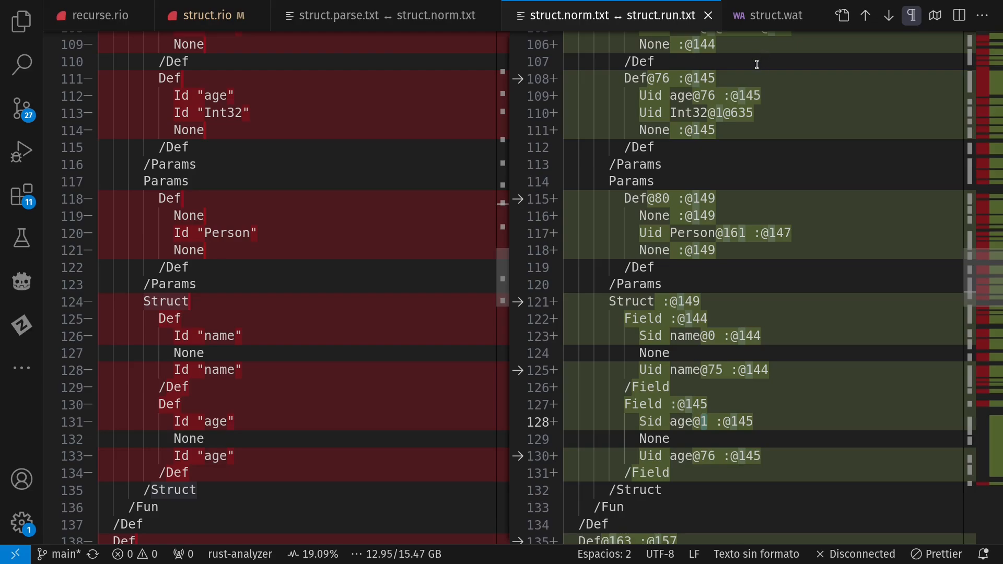
# - Scroll struct.wat down to func $build and mark its local.get 2 instruction
pyautogui.click(774, 15)
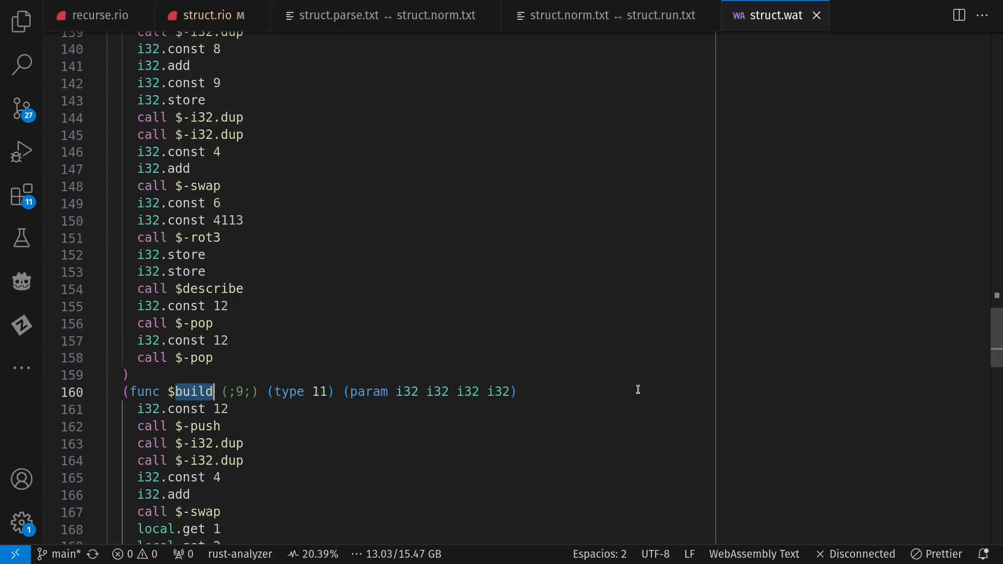
pyautogui.scroll(-3)
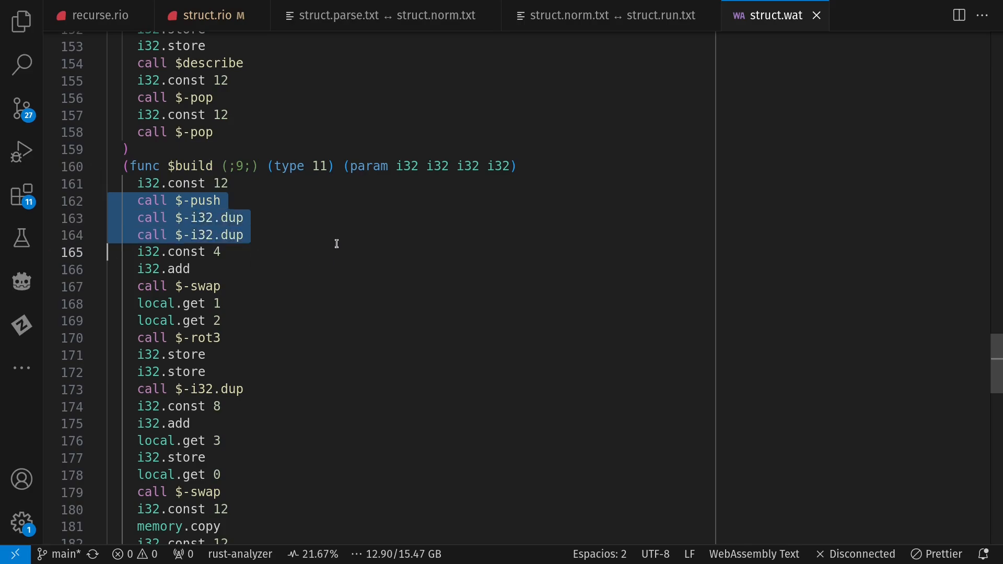
pyautogui.moveTo(94, 312)
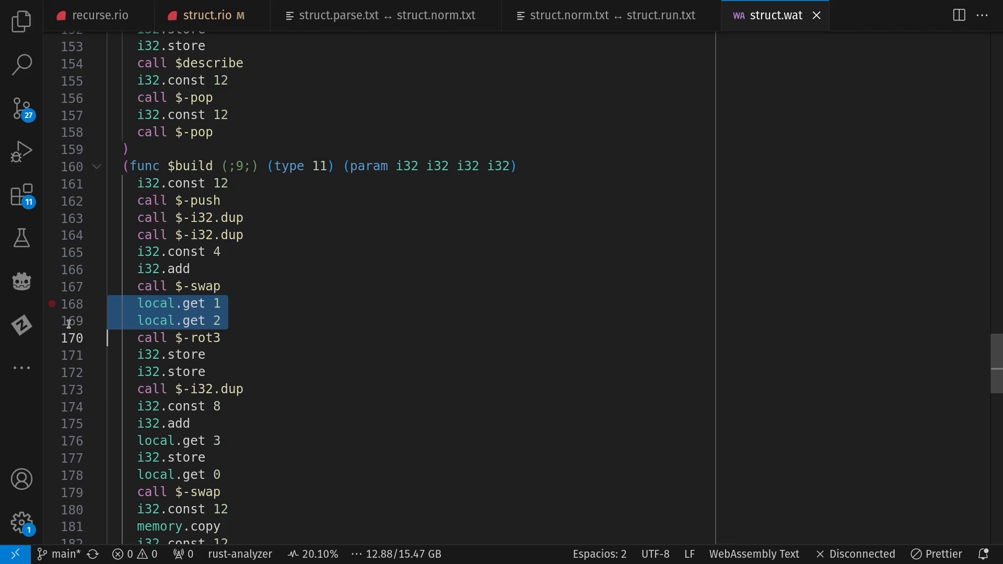
pyautogui.click(217, 320)
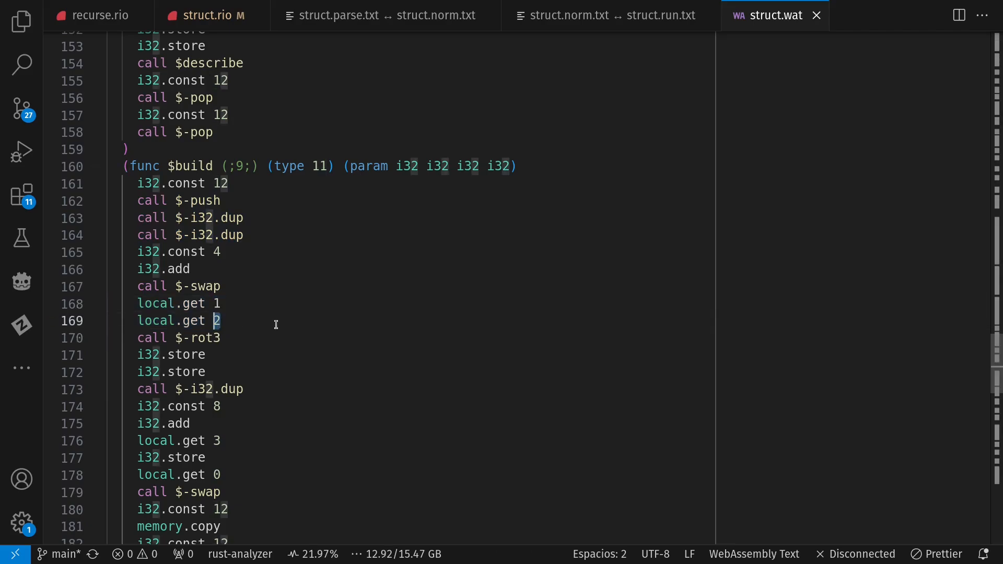
pyautogui.click(220, 320)
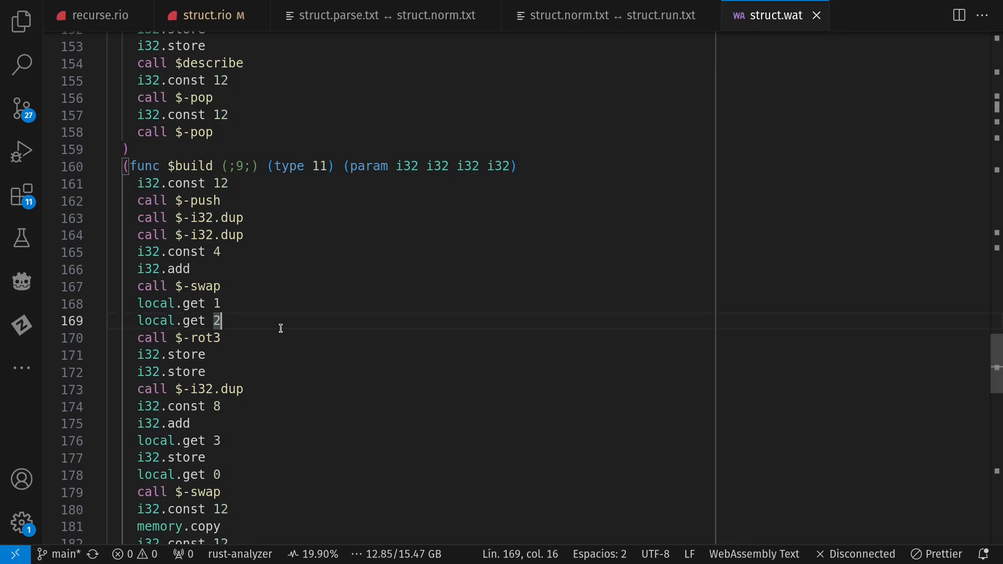
pyautogui.moveTo(379, 194)
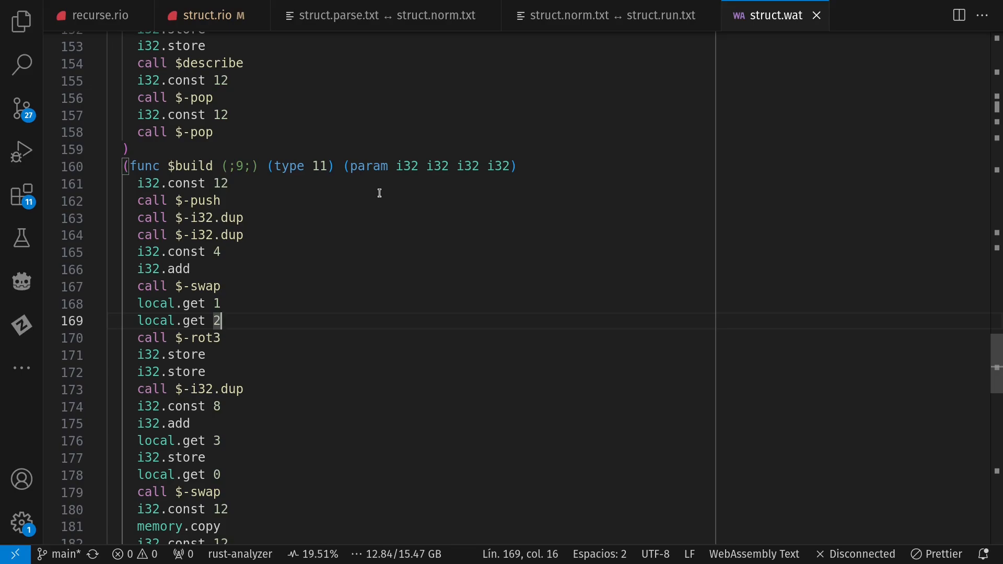
pyautogui.click(199, 15)
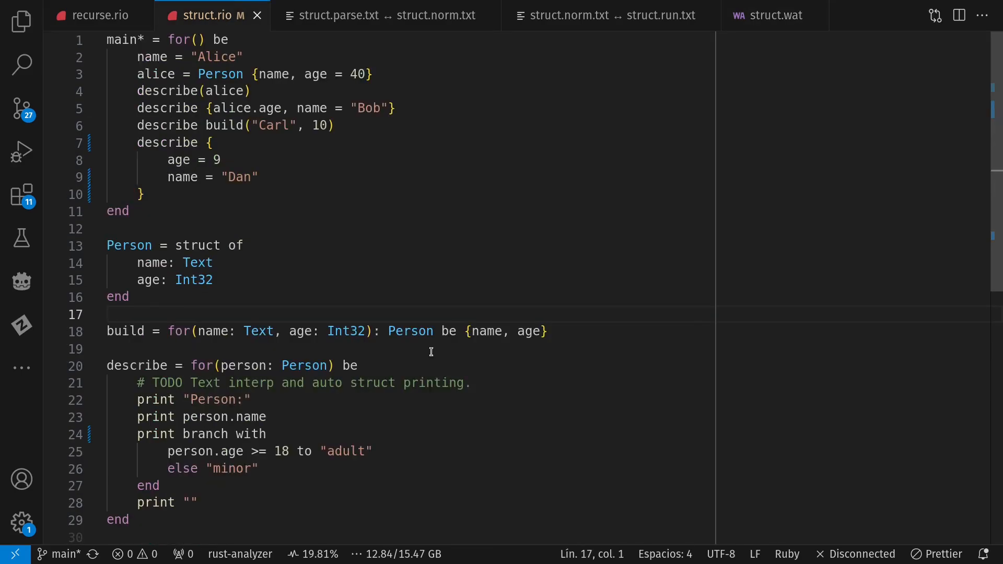
pyautogui.doubleClick(257, 331)
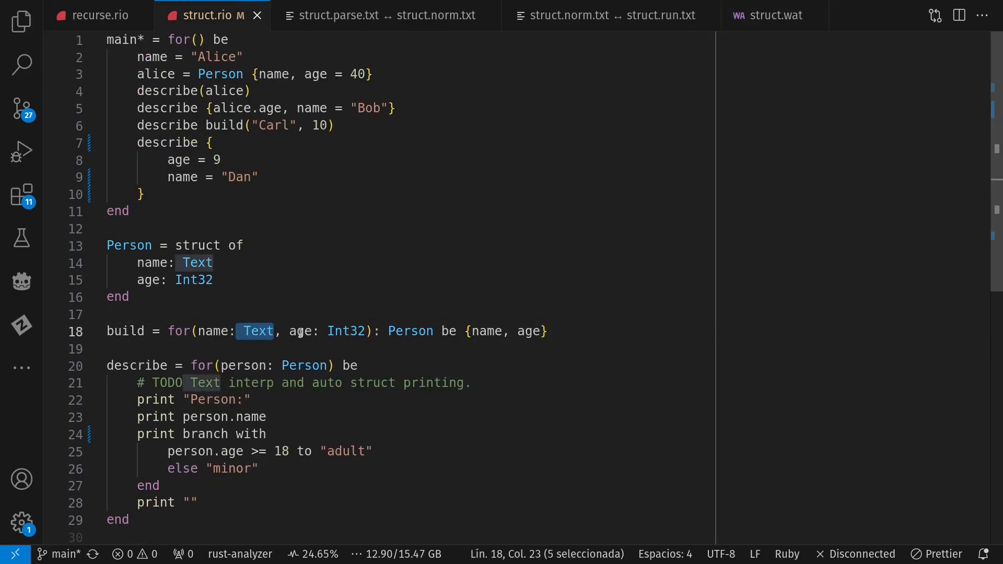
pyautogui.click(386, 331)
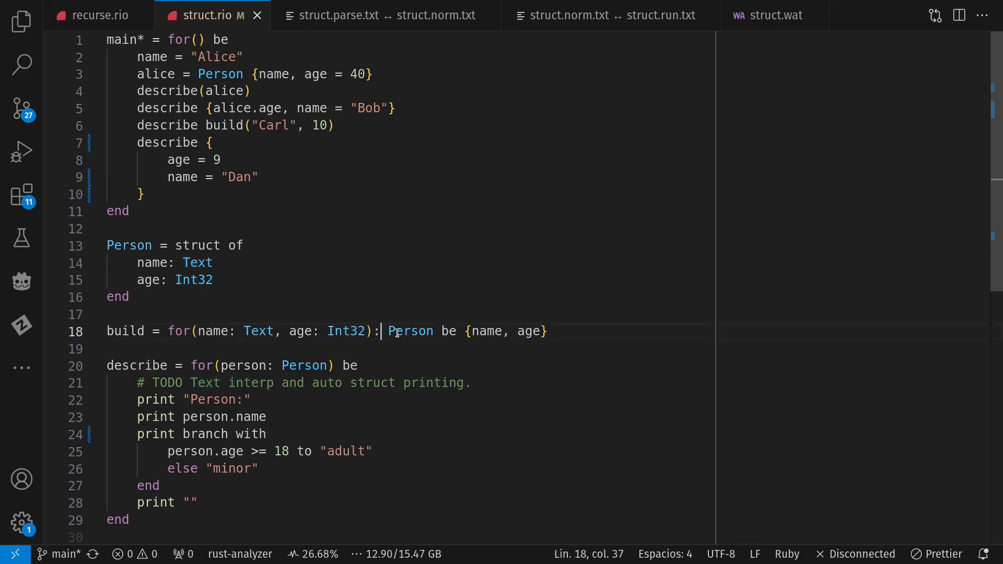
pyautogui.click(767, 15)
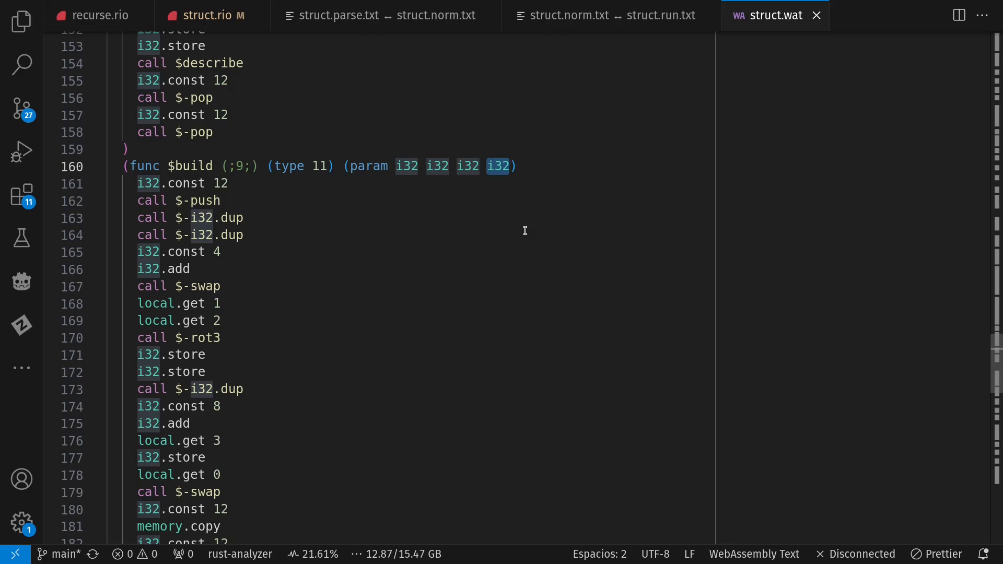
pyautogui.moveTo(472, 306)
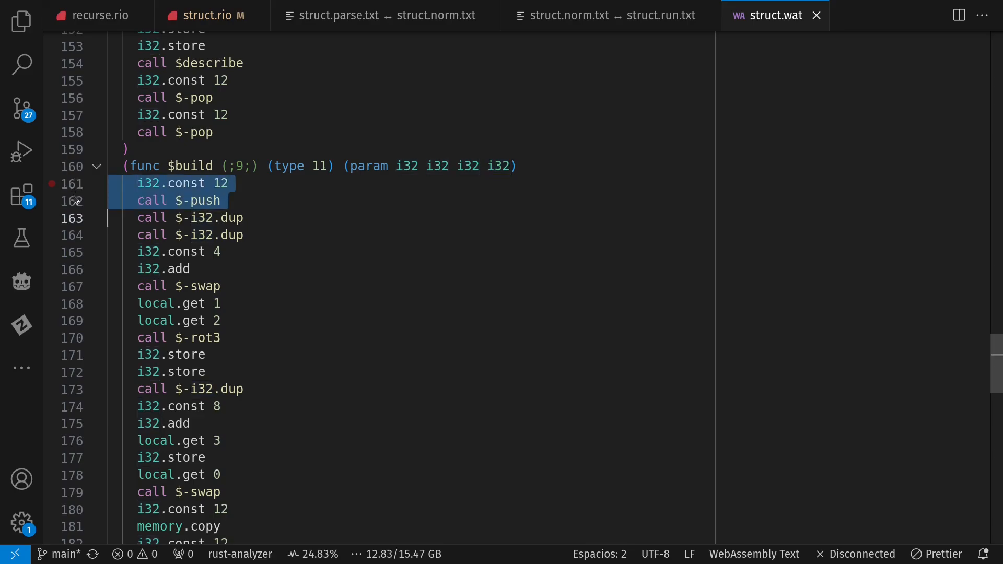
# - Move up in struct.wat to main's 12-byte push and call $build with constants 4108 and 10
pyautogui.click(54, 219)
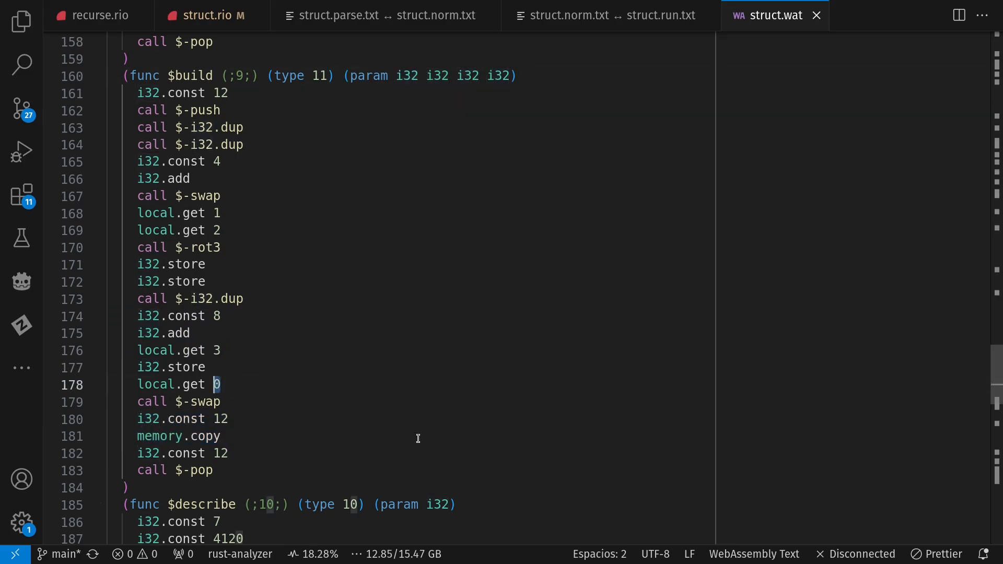
pyautogui.click(128, 59)
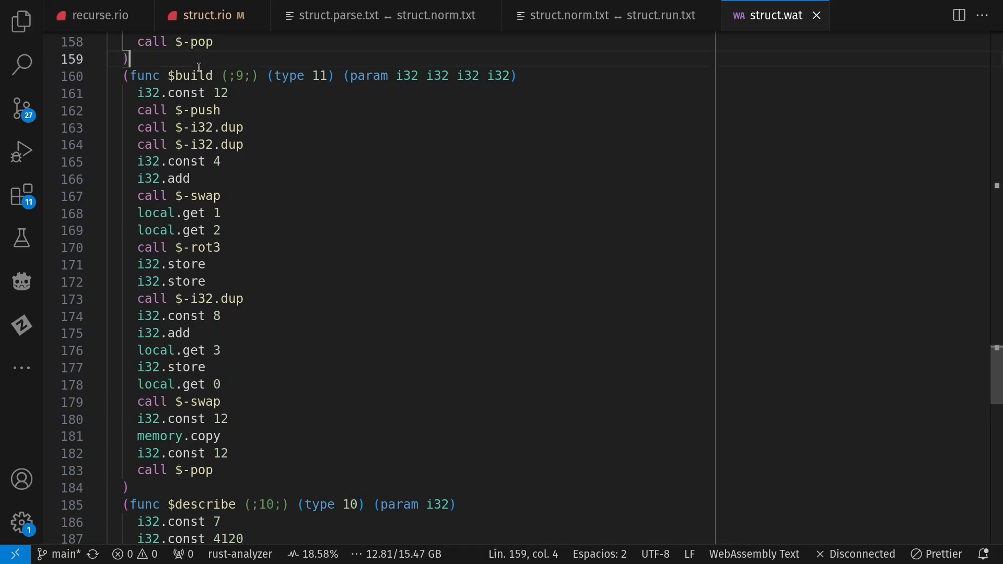
pyautogui.scroll(3)
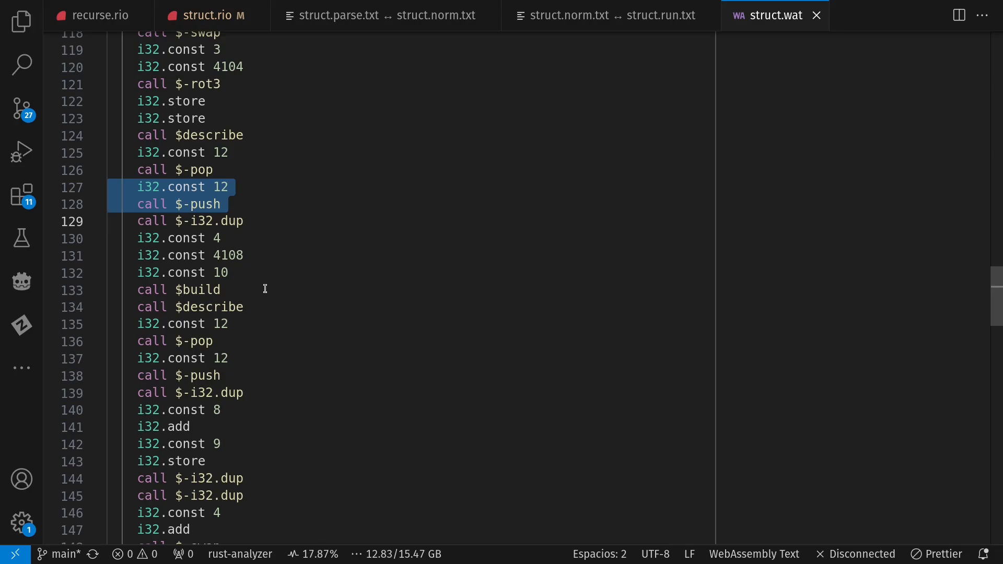
pyautogui.moveTo(212, 15)
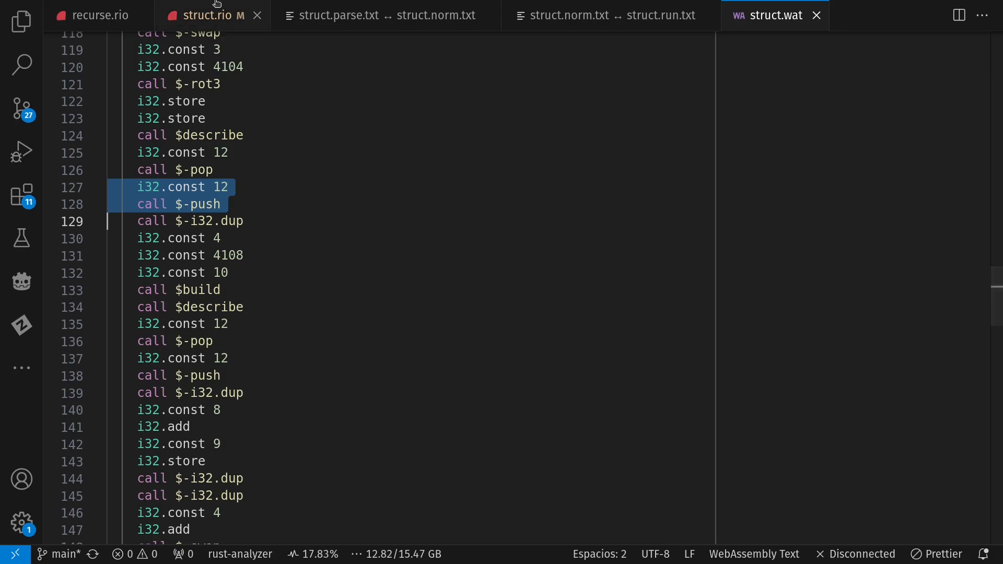
# - Return to struct.rio and clear the selection on Person in build's signature
pyautogui.click(211, 15)
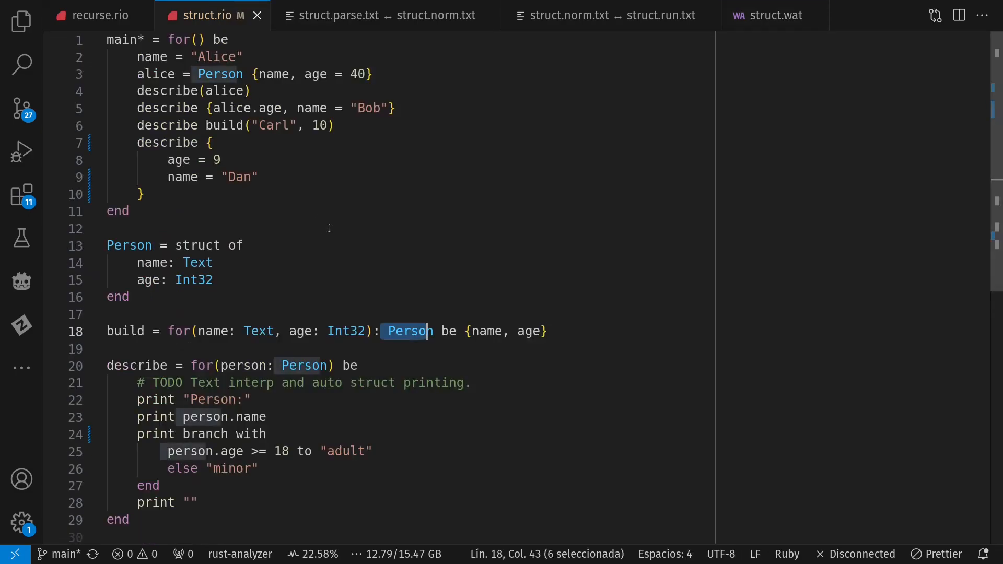
pyautogui.click(328, 229)
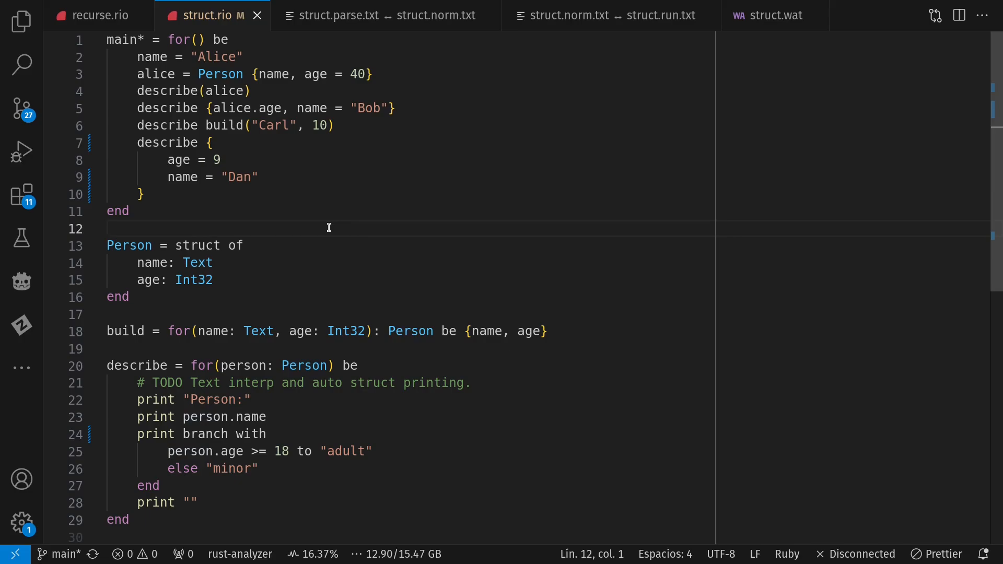
pyautogui.click(109, 228)
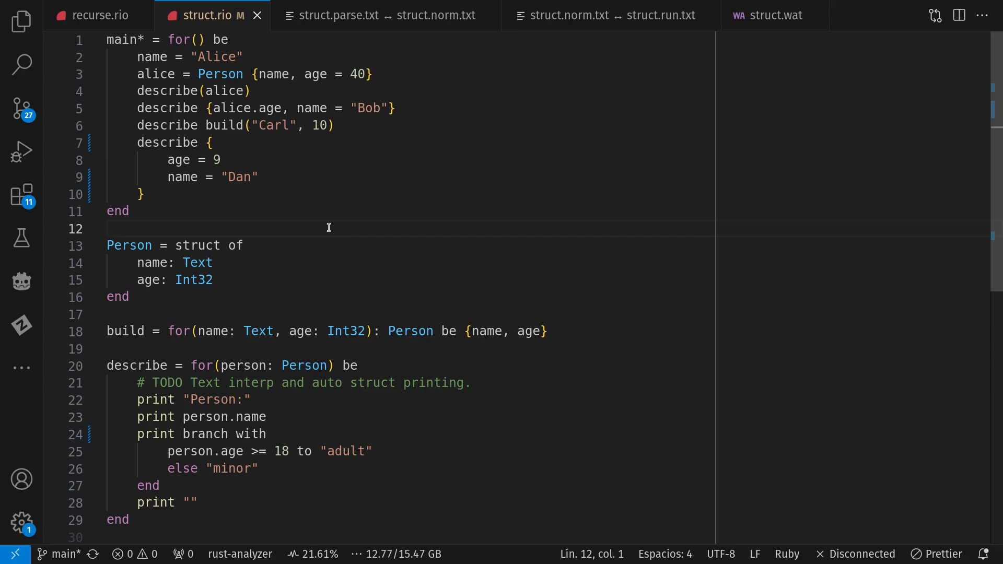
pyautogui.click(106, 229)
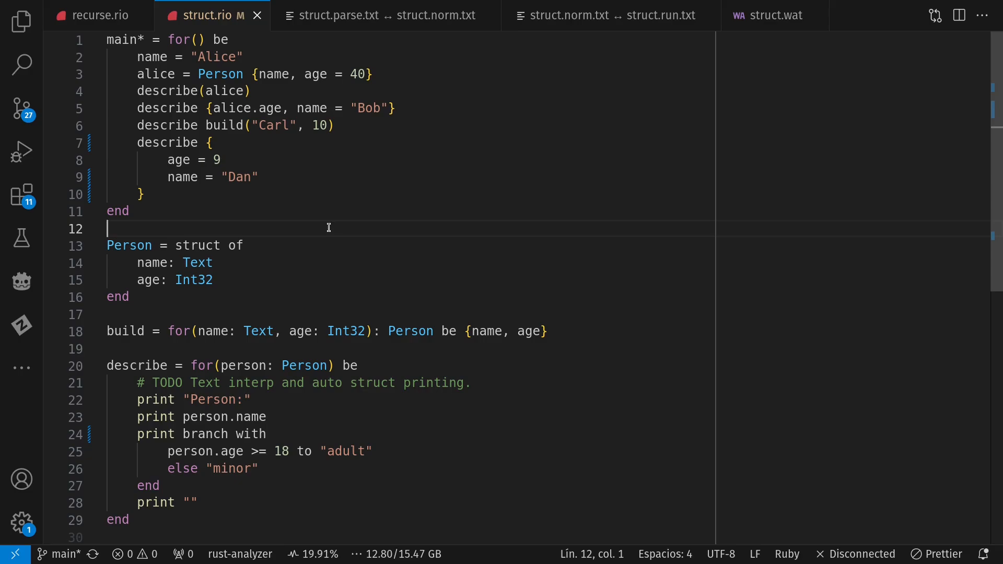
pyautogui.moveTo(584, 234)
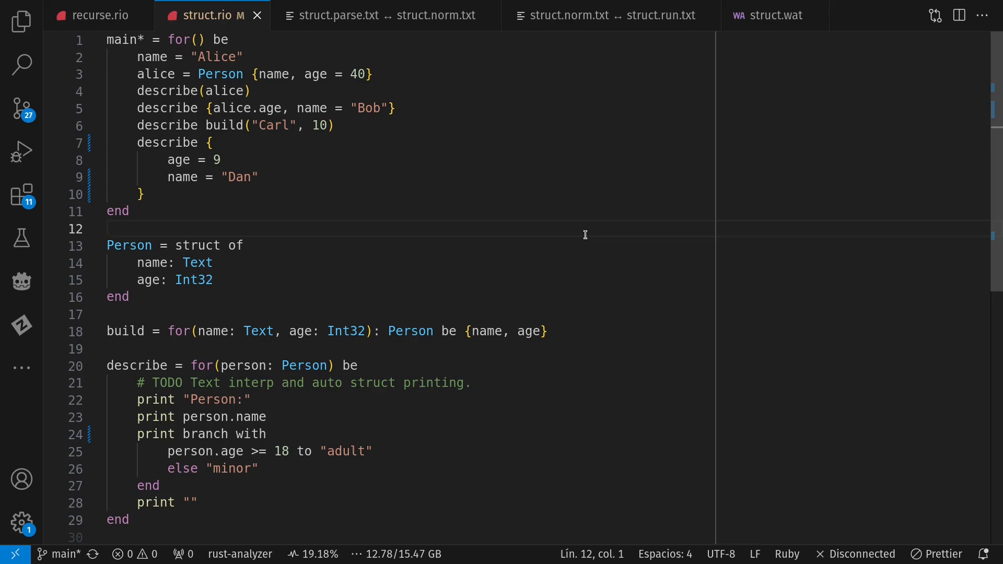
pyautogui.moveTo(816, 236)
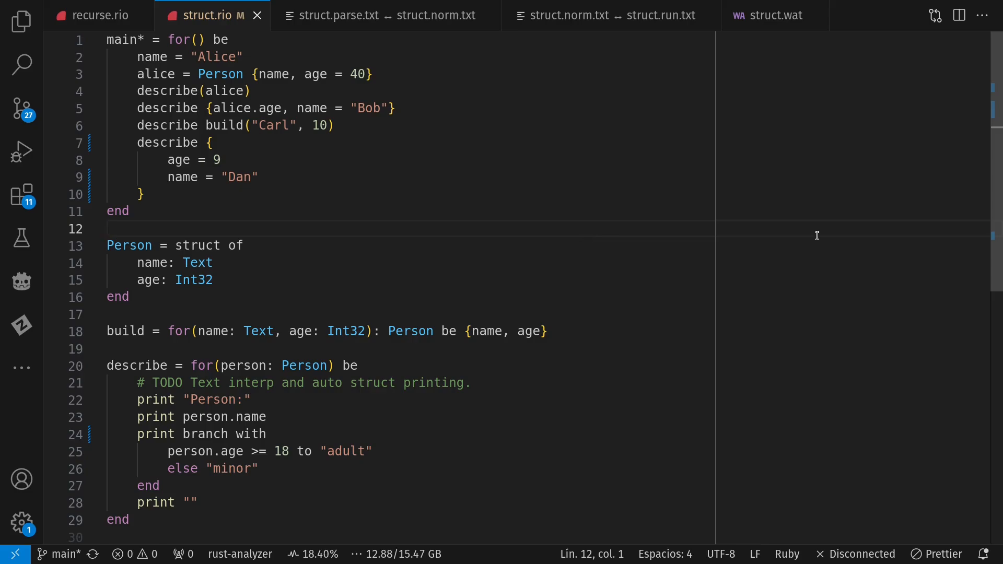